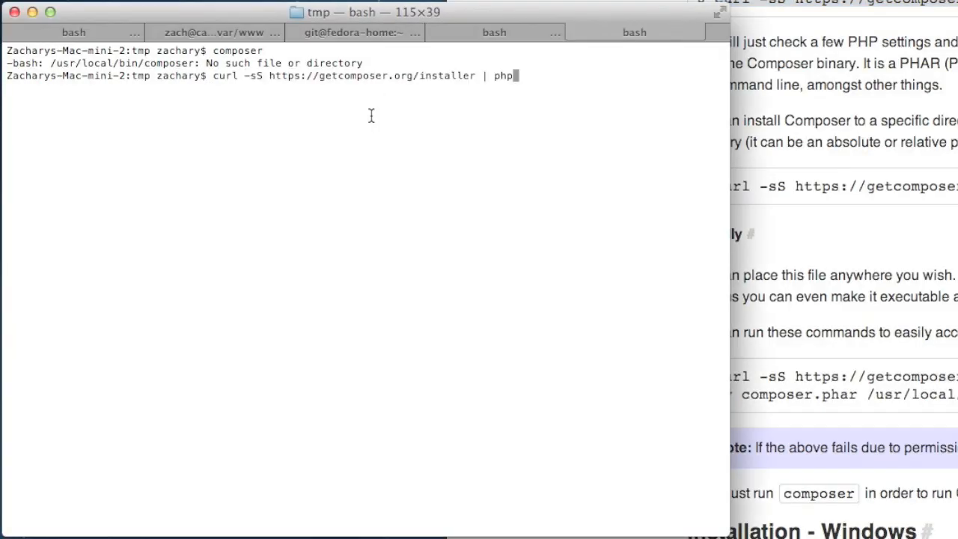
Step: Download the Composer installer with curl piped to php and run php composer to list its commands
{"action": "key", "text": "Return"}
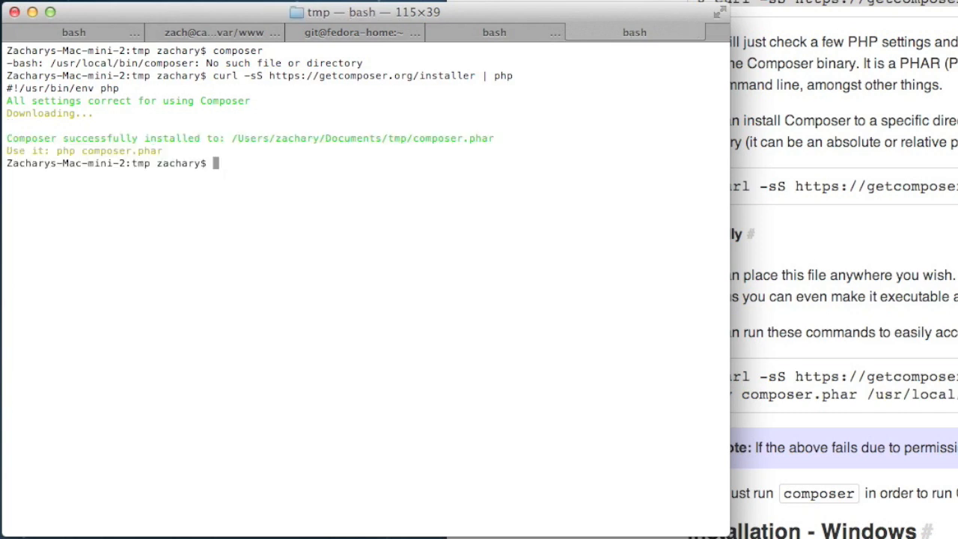
{"action": "type", "text": "php c"}
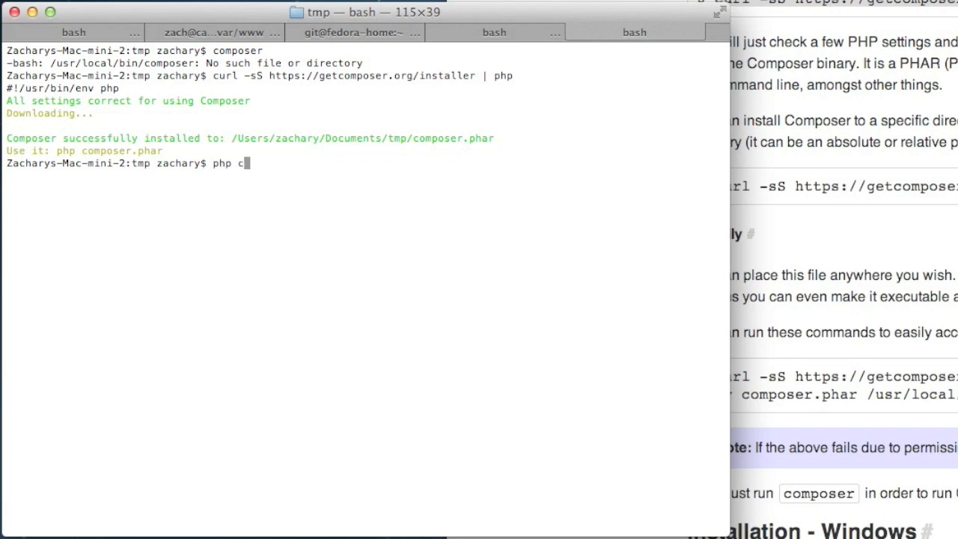
{"action": "type", "text": "omposer"}
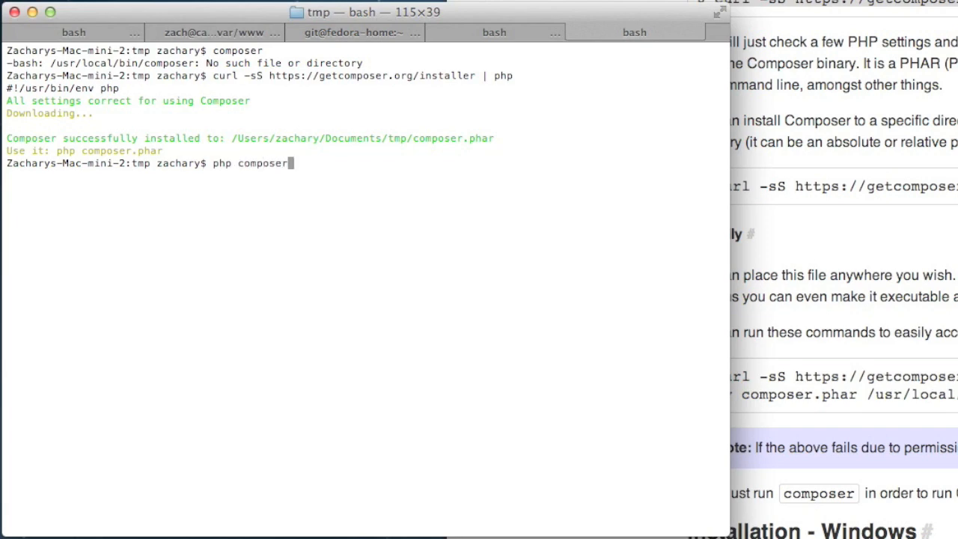
{"action": "key", "text": "Return"}
{"action": "type", "text": "c"}
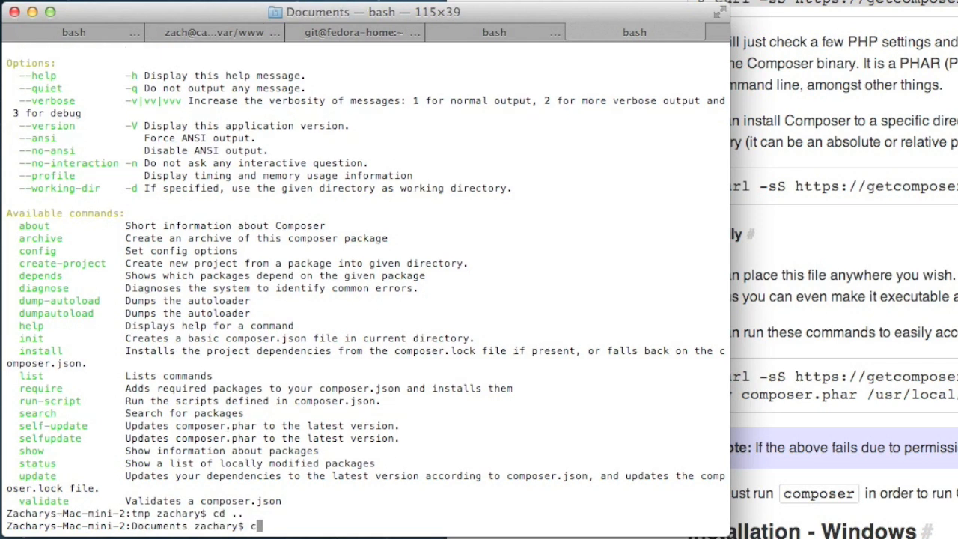
Step: Try running composer.phar from the parent Documents folder, then again after the first attempt fails
{"action": "type", "text": "php composer.jo"}
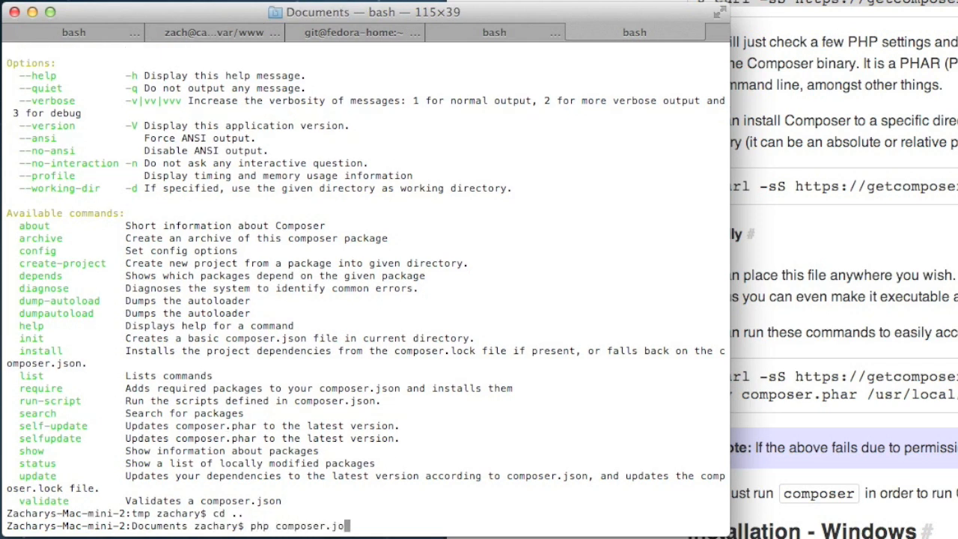
{"action": "key", "text": "Return"}
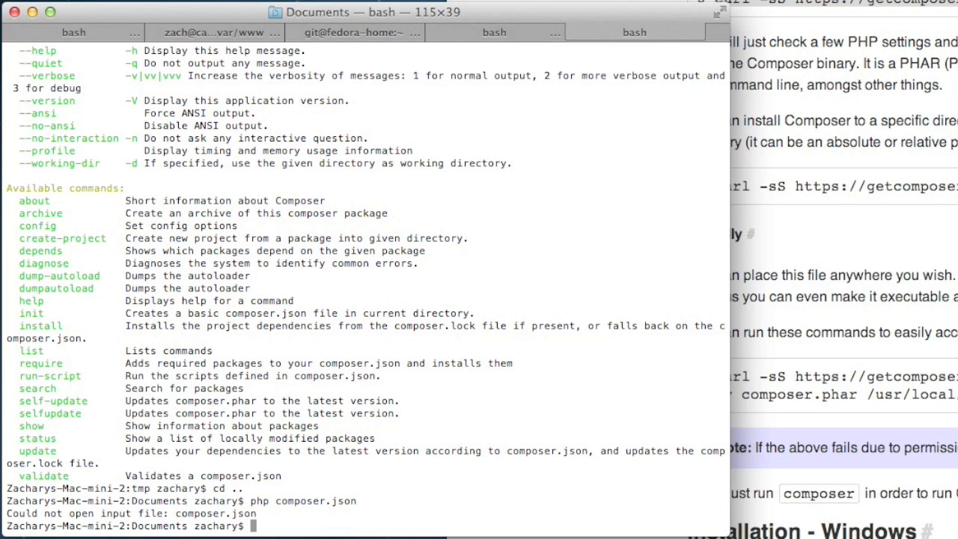
{"action": "type", "text": "composer.j"}
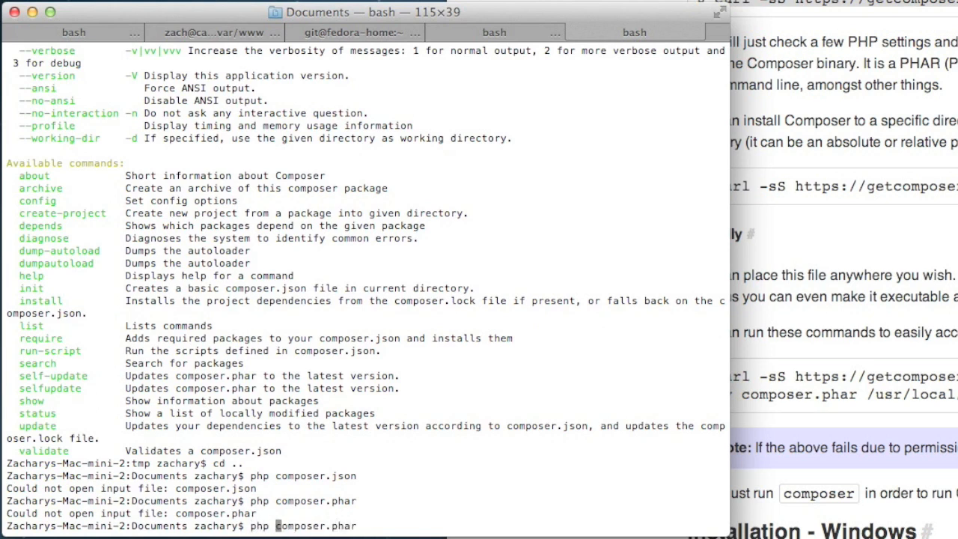
{"action": "key", "text": "Return"}
{"action": "type", "text": "ls"}
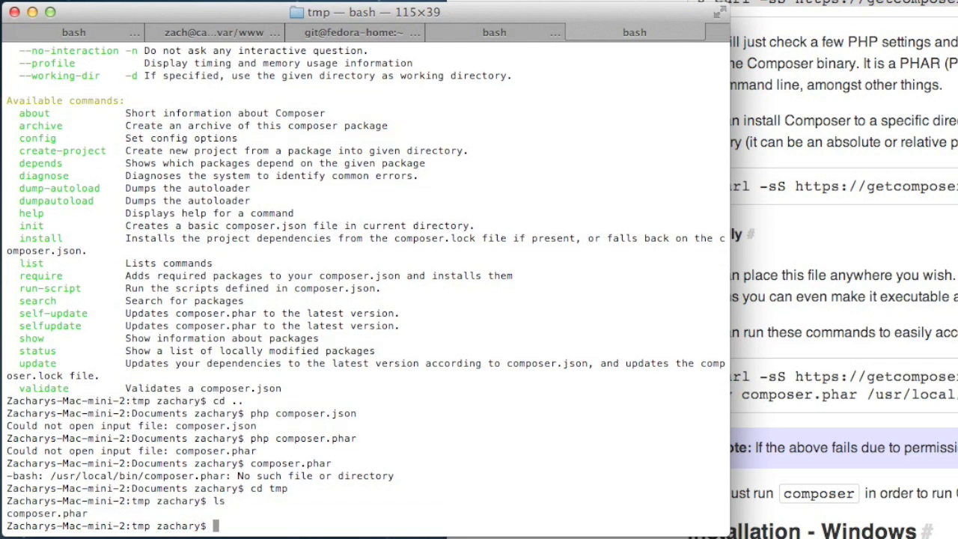
Step: Move composer.phar into /usr/local/bin/composer.phar with mv so it is available system-wide
{"action": "type", "text": "mv /"}
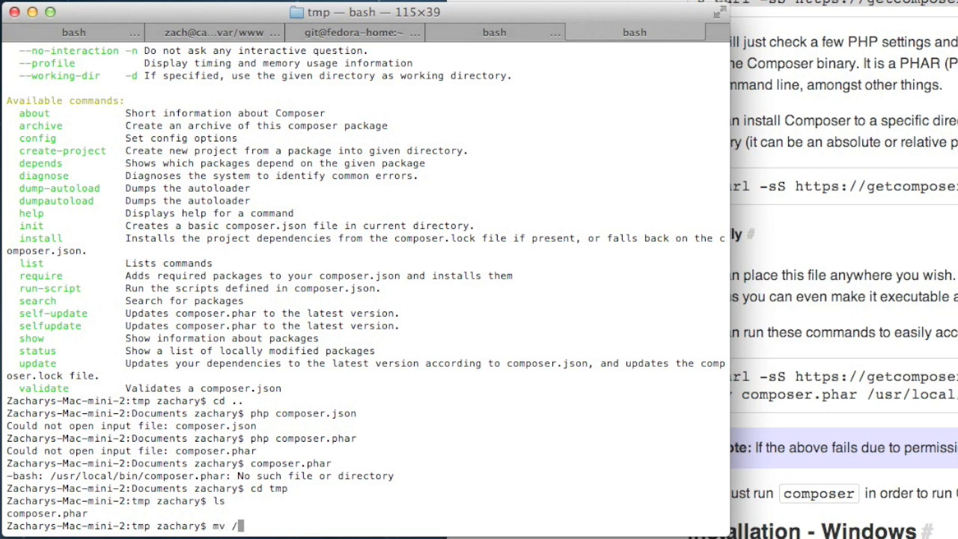
{"action": "type", "text": "usr/lo"}
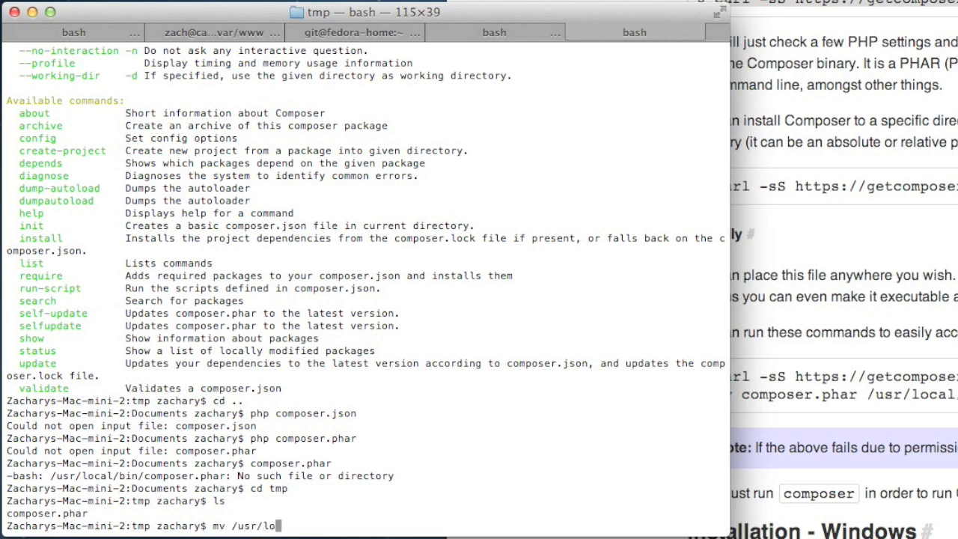
{"action": "type", "text": "cal/l"}
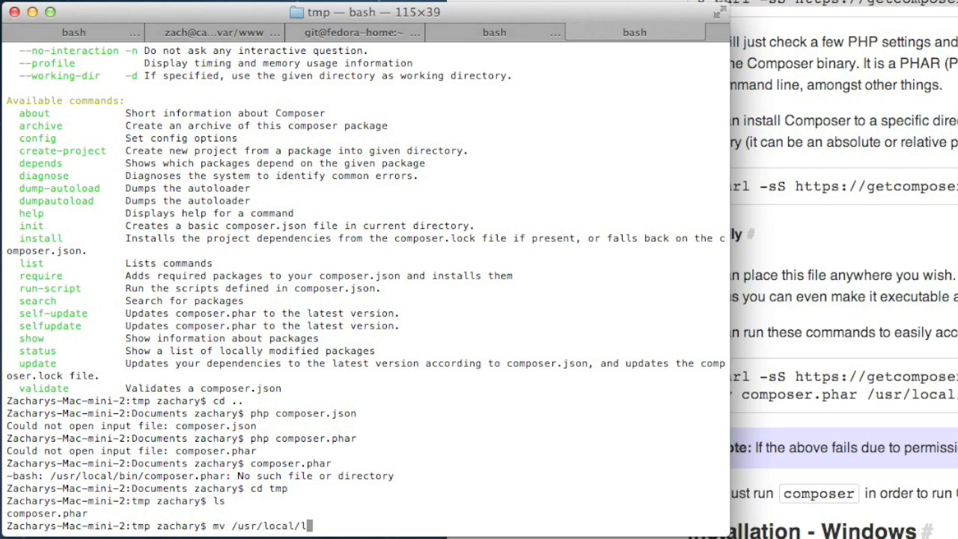
{"action": "type", "text": "bin"}
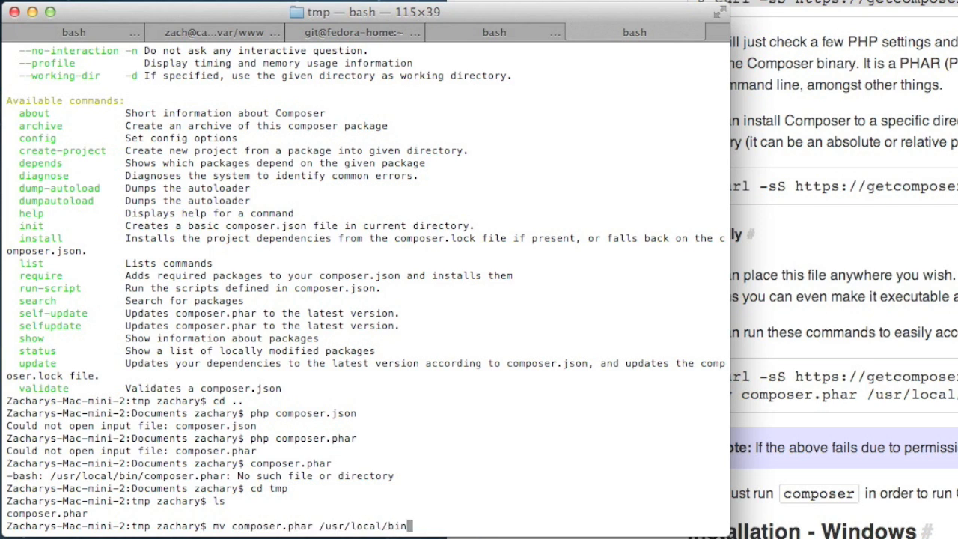
{"action": "type", "text": "/composer.phar"}
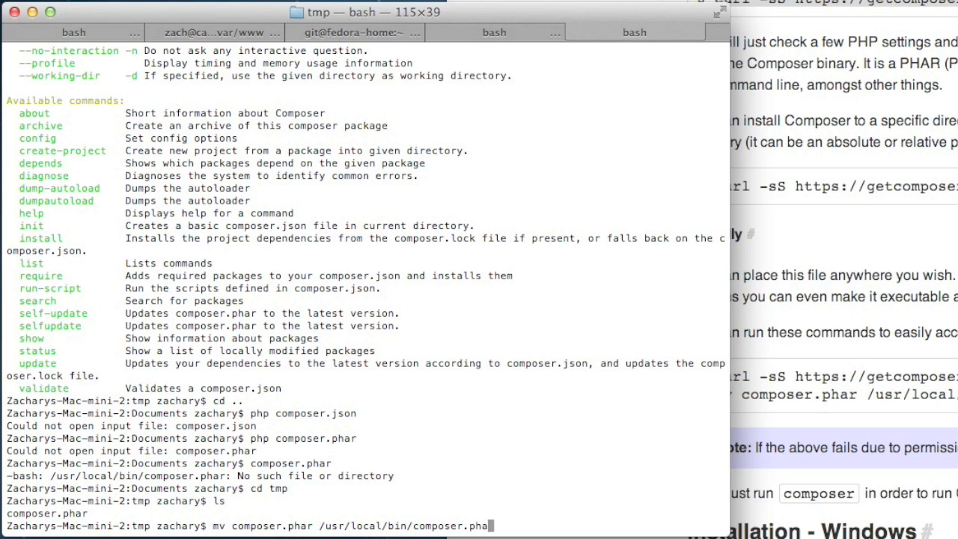
{"action": "key", "text": "Return"}
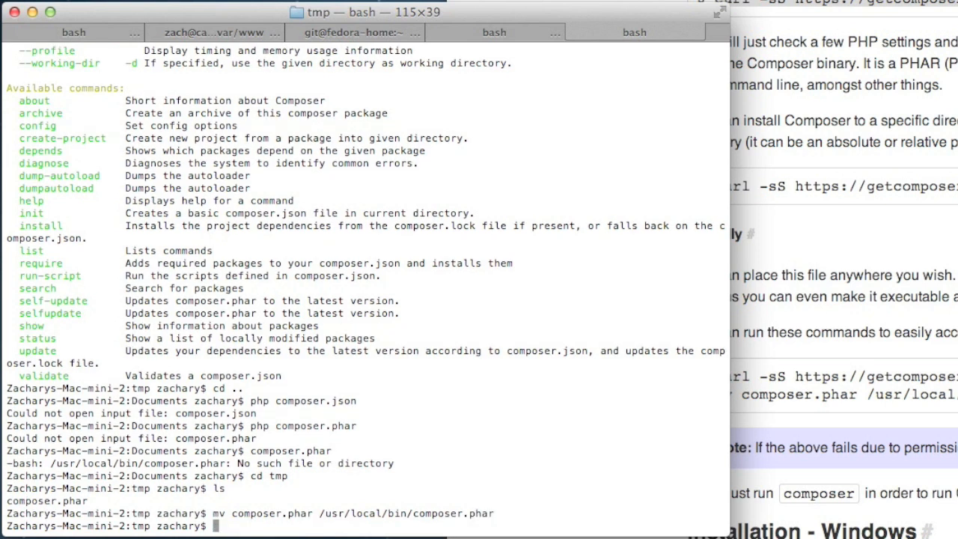
{"action": "type", "text": "cm"}
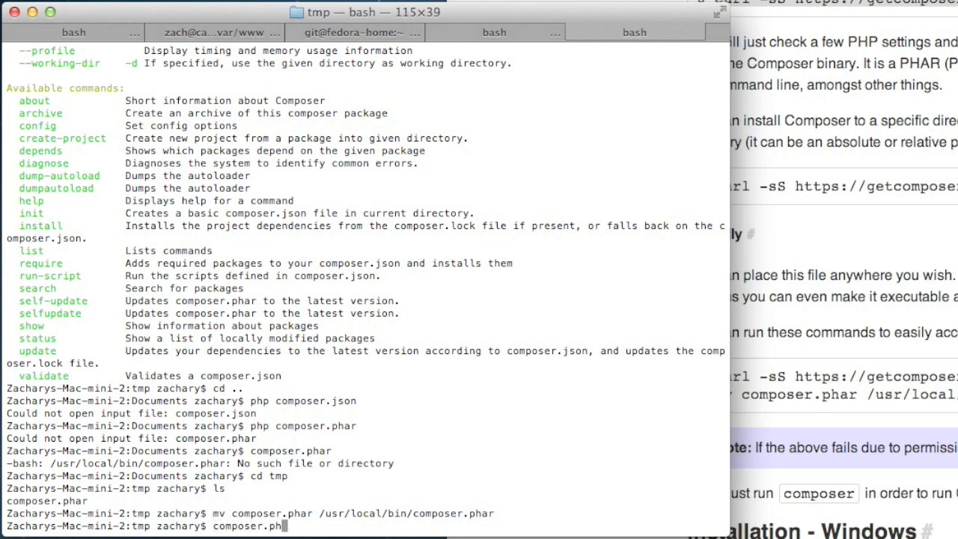
Step: Run composer.phar globally, then symlink /usr/local/bin/composer to /usr/local/bin/composer.phar
{"action": "key", "text": "Return"}
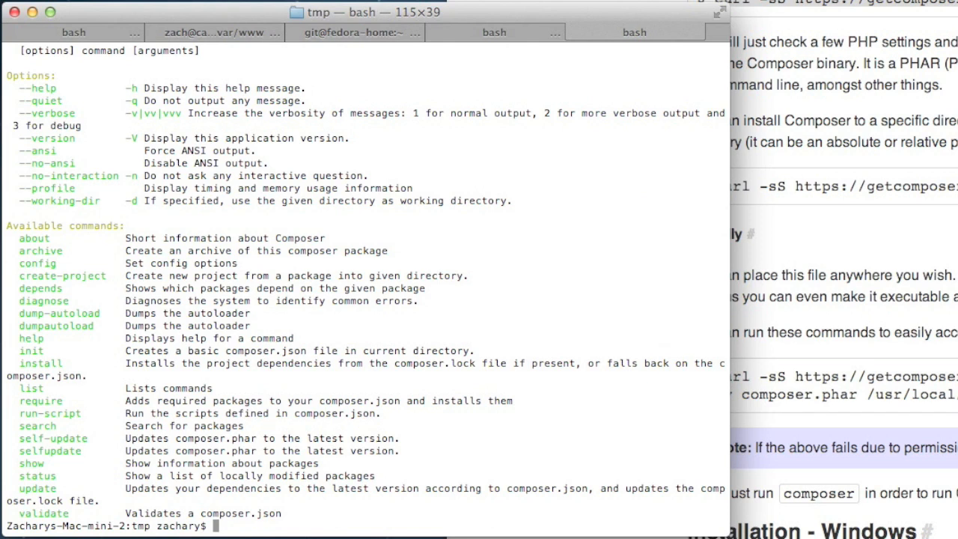
{"action": "type", "text": "ln -s /usr/loca"}
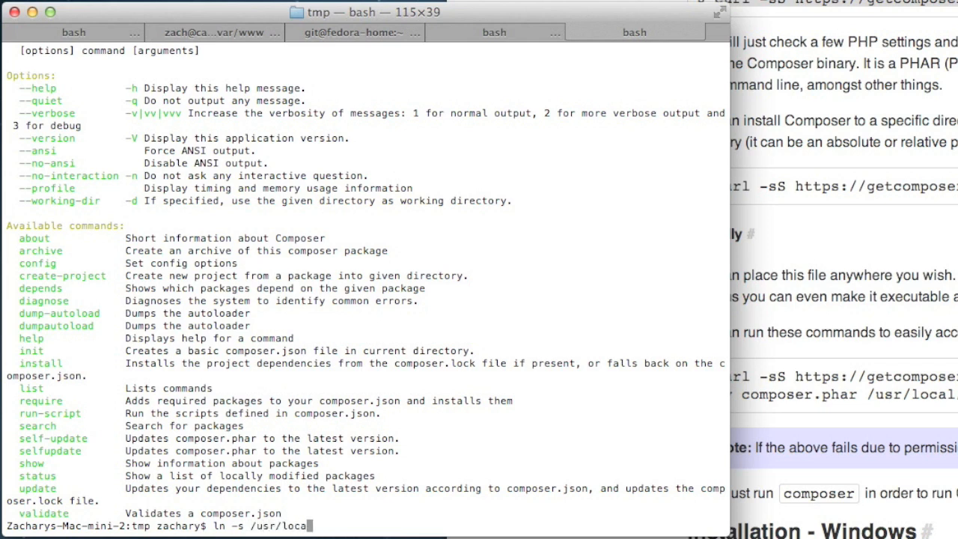
{"action": "type", "text": "l/bin/co"}
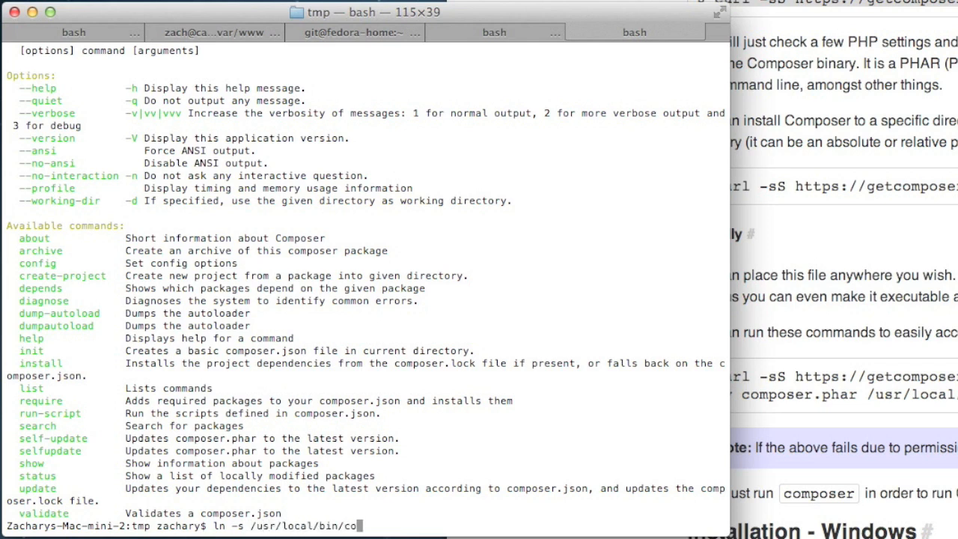
{"action": "type", "text": "mposer.phar"}
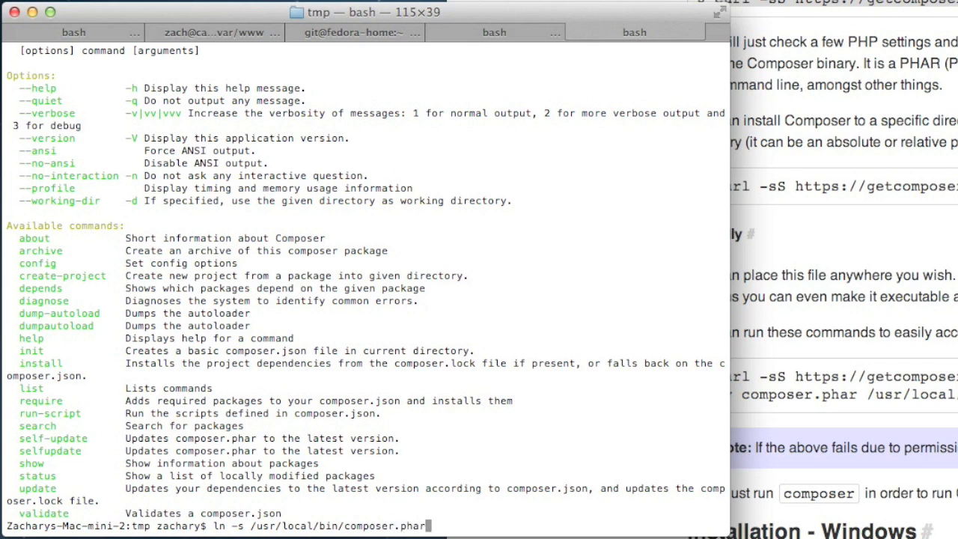
{"action": "type", "text": "/usr/local/bin/composer"}
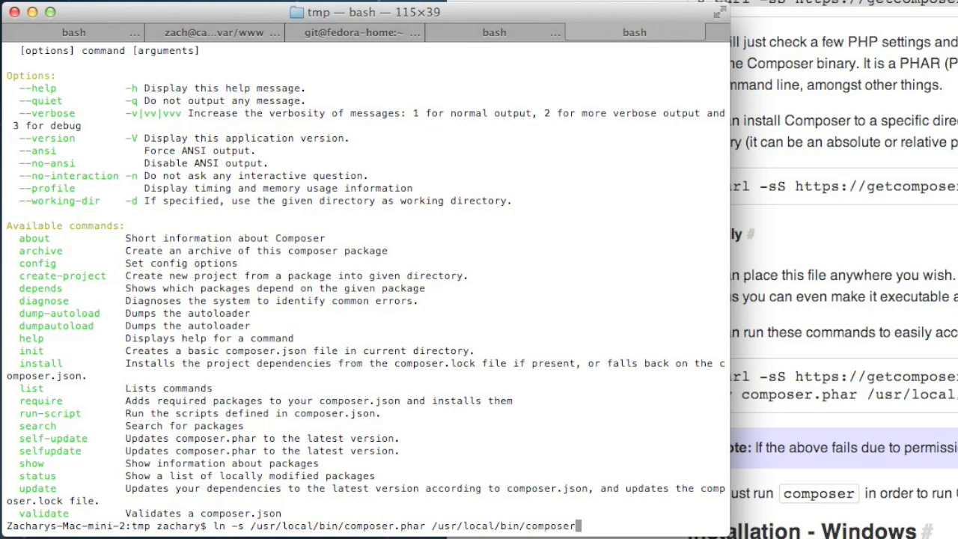
{"action": "key", "text": "Return"}
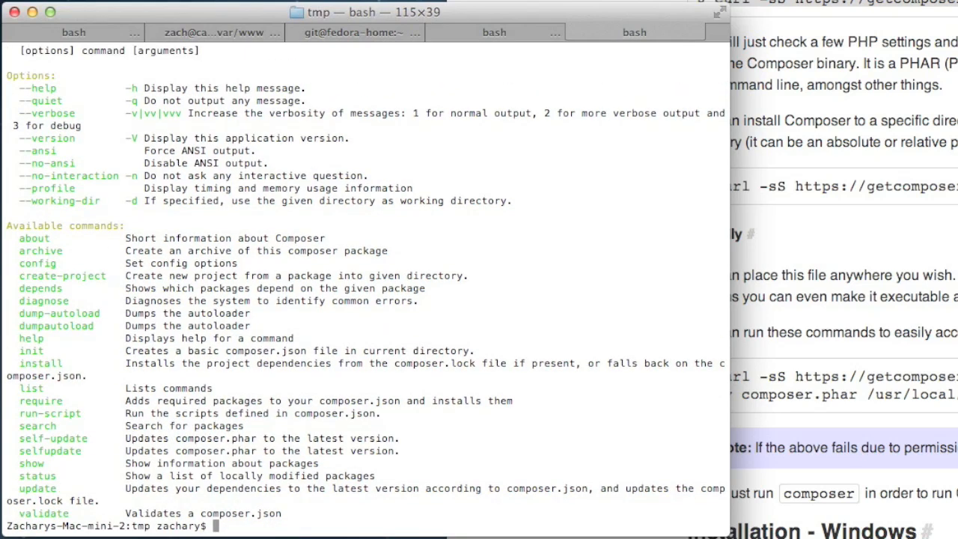
Step: Clear the terminal output
{"action": "type", "text": "cle"}
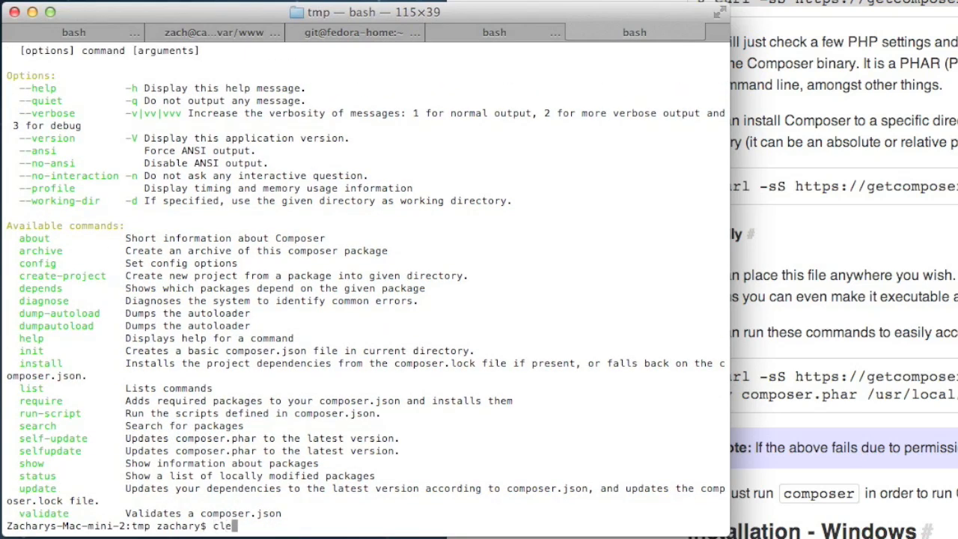
{"action": "key", "text": "Return"}
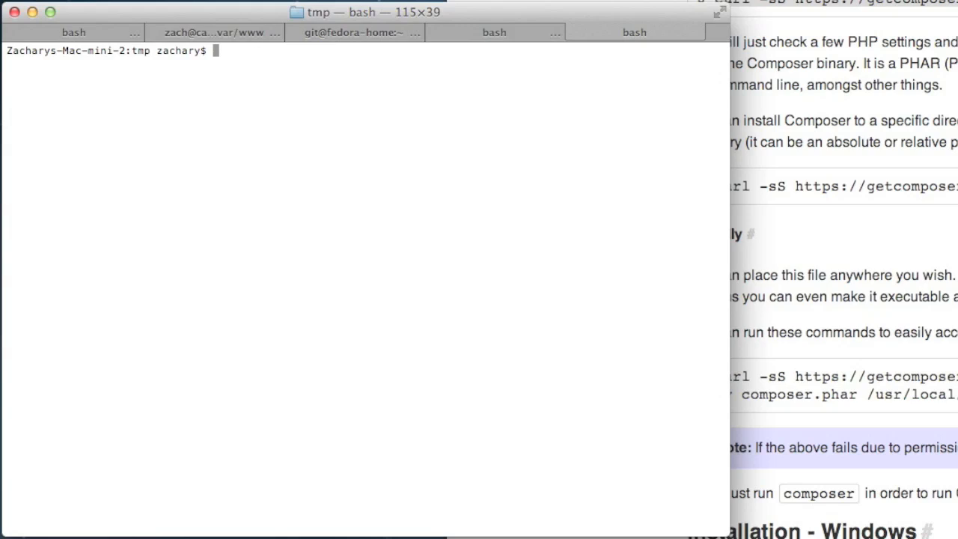
Step: Start the command view composer.json at the prompt
{"action": "type", "text": "view com"}
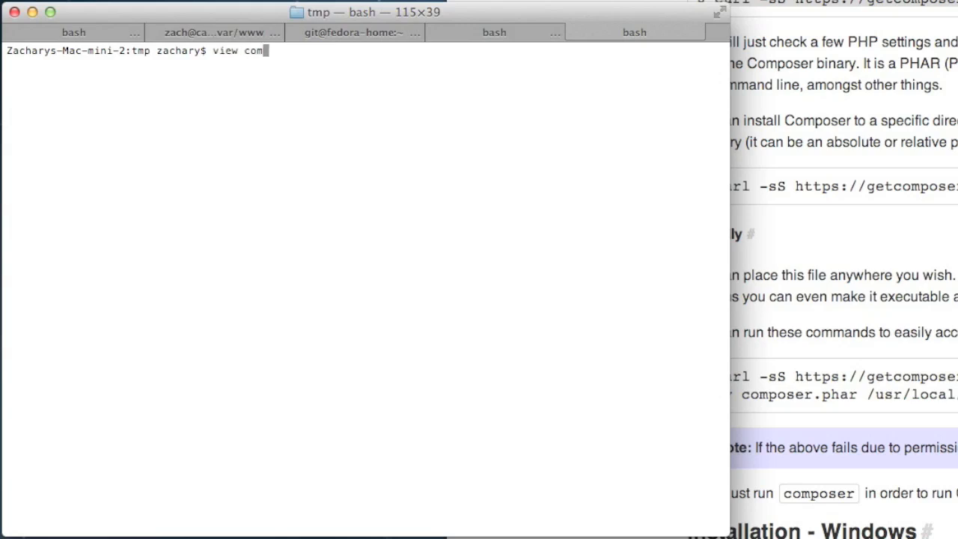
{"action": "type", "text": "poser.json"}
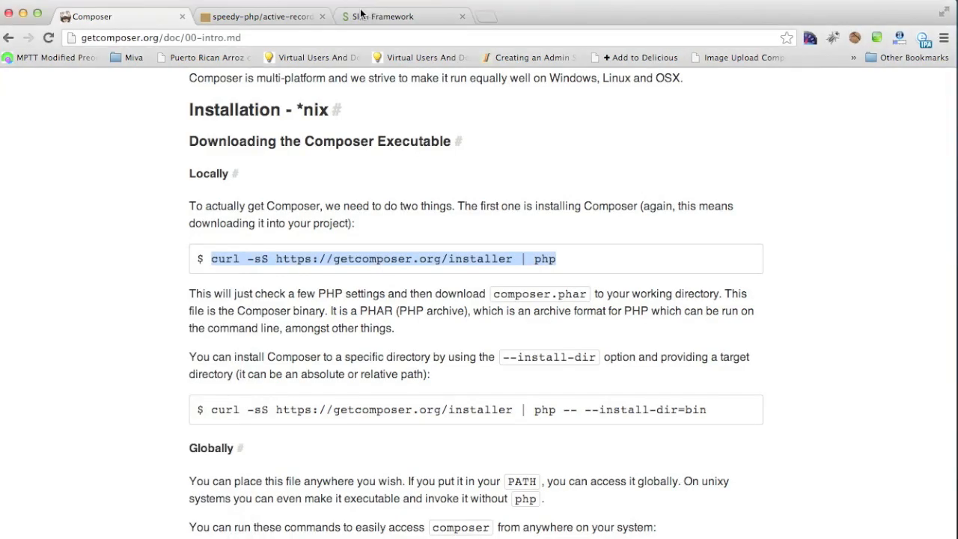
Step: Switch to the Slim Framework tab, glance at Packagist, and load Slim's Install page
{"action": "left_click", "coordinate": [403, 15]}
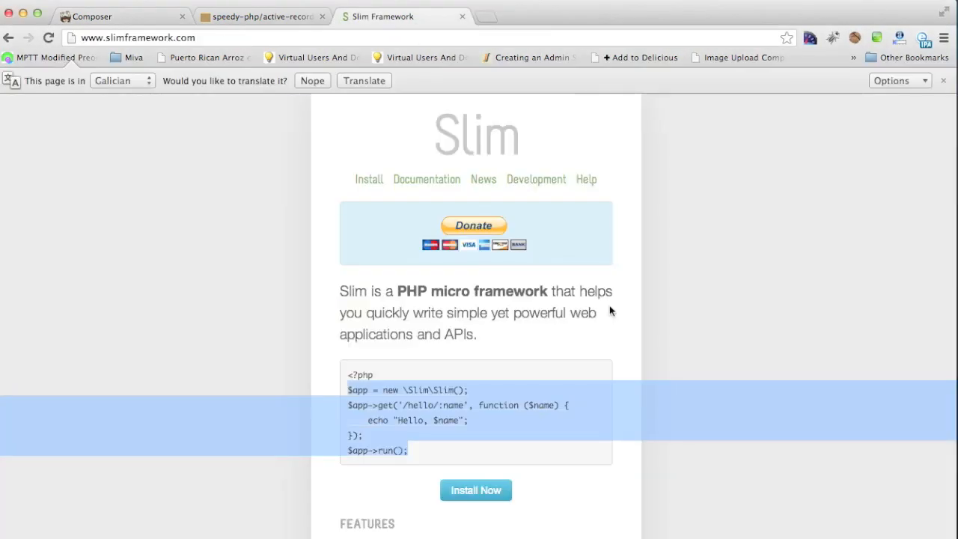
{"action": "left_click", "coordinate": [260, 15]}
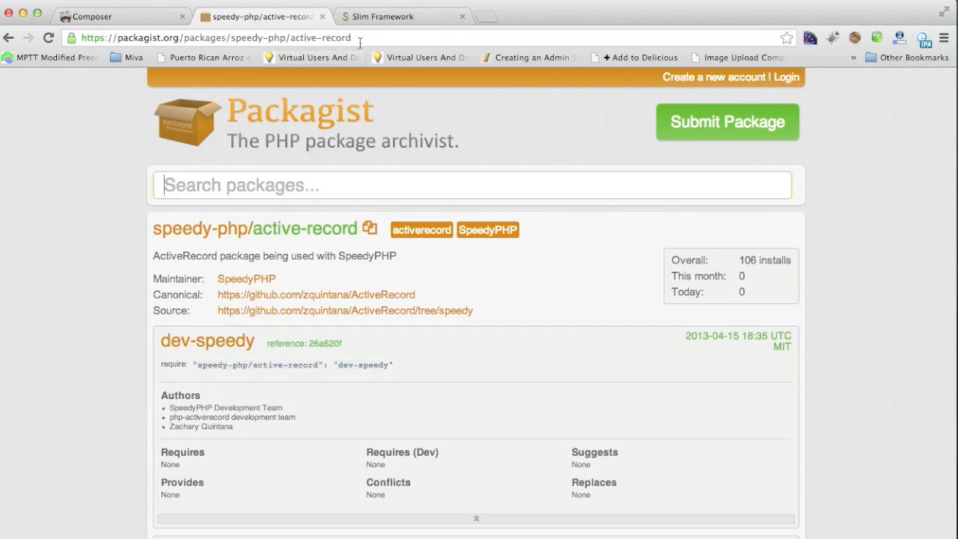
{"action": "left_click", "coordinate": [402, 15]}
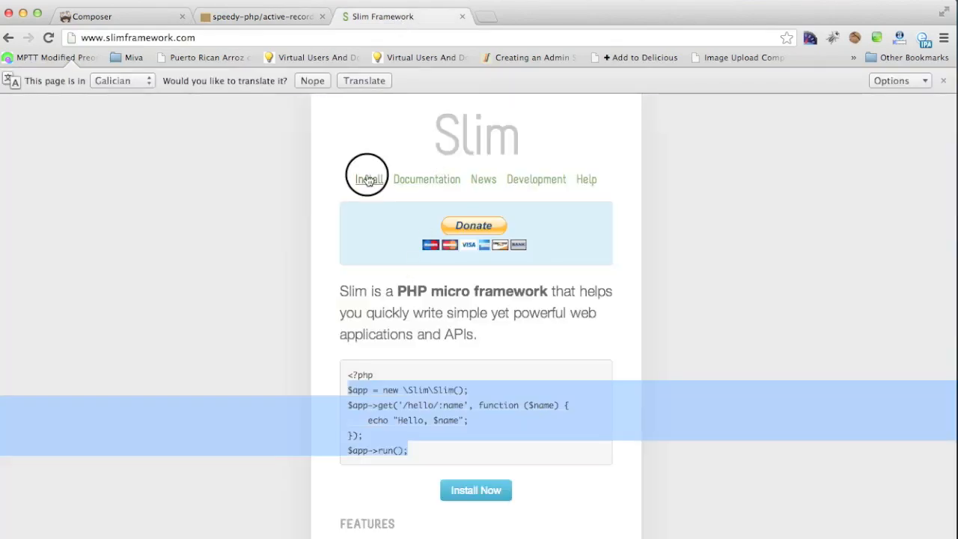
{"action": "left_click", "coordinate": [369, 179]}
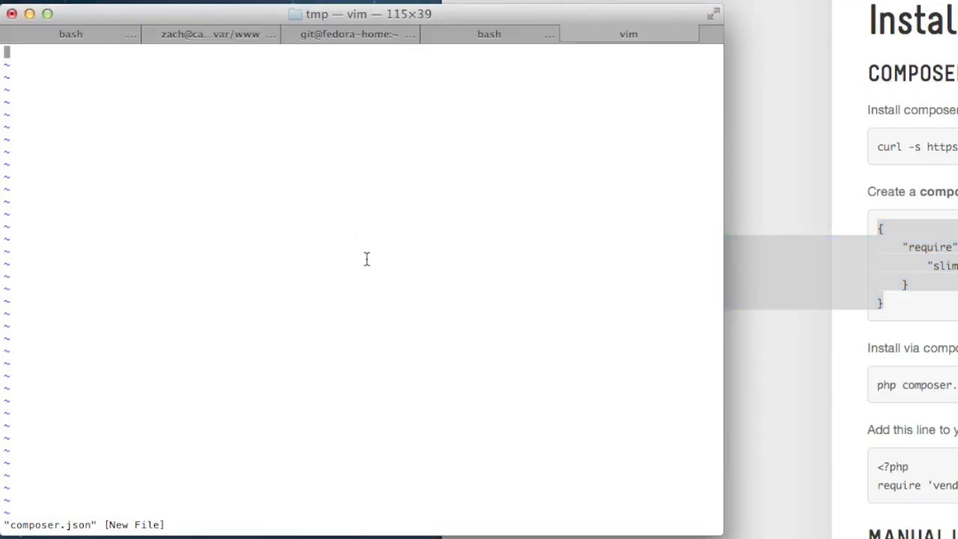
Step: Insert the require block for slim/slim 2.* into composer.json, copying the sample JSON from Slim's page
{"action": "key", "text": "i"}
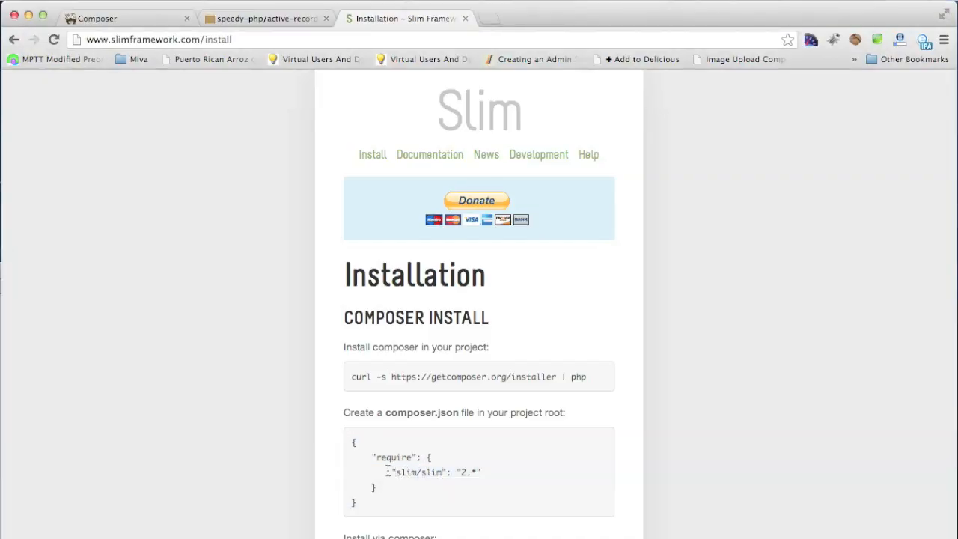
{"action": "double_click", "coordinate": [432, 470]}
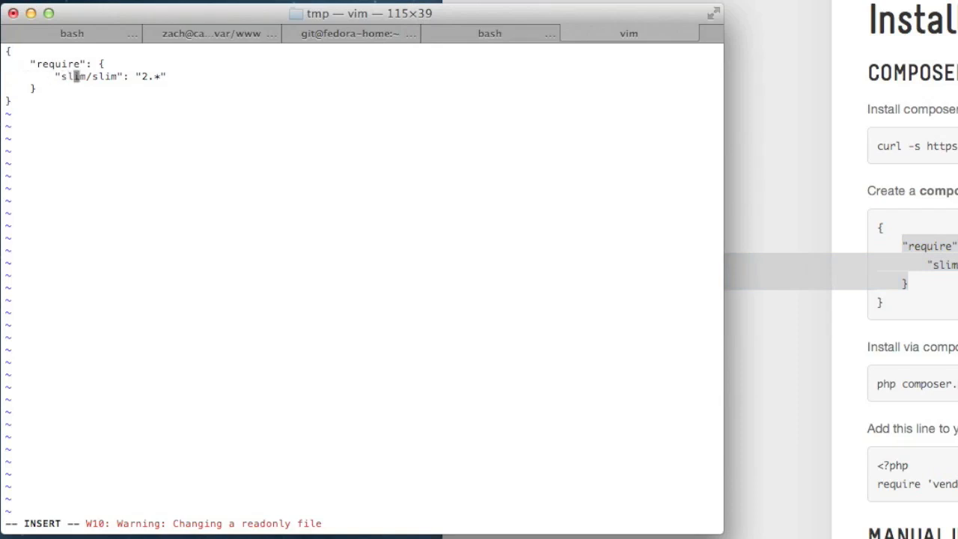
{"action": "type", "text": ","}
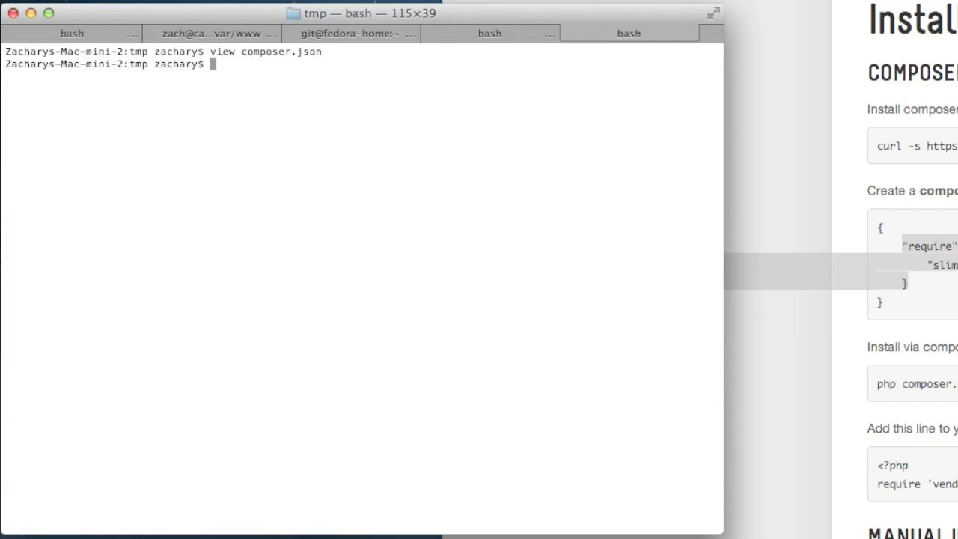
{"action": "mouse_move", "coordinate": [446, 130]}
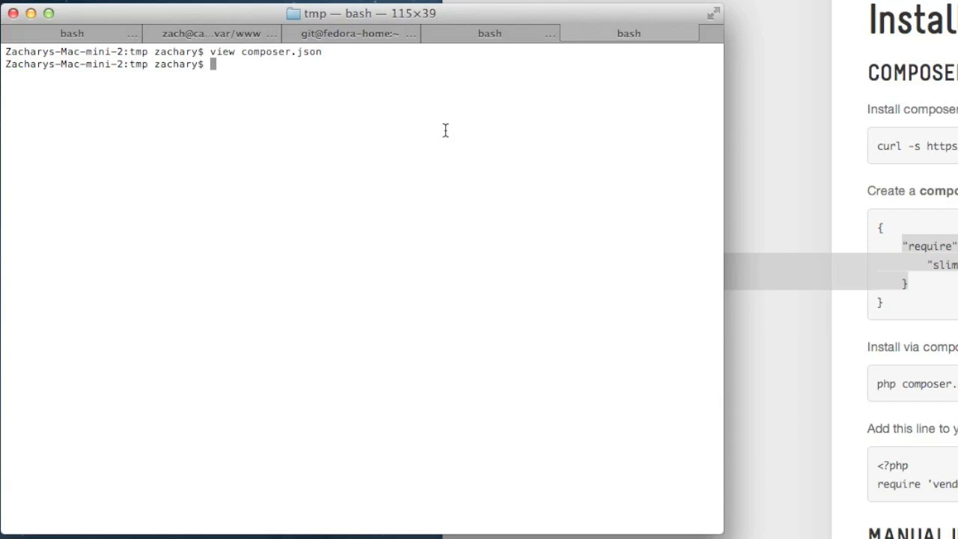
Step: Run composer install to fetch slim/slim 2.3.1, then composer update to confirm nothing needs updating
{"action": "type", "text": "composer"}
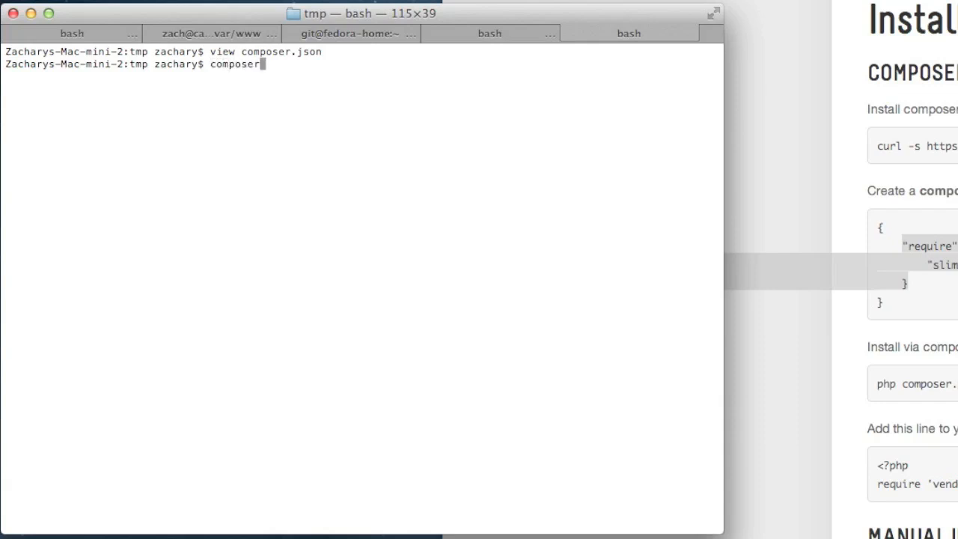
{"action": "type", "text": "install"}
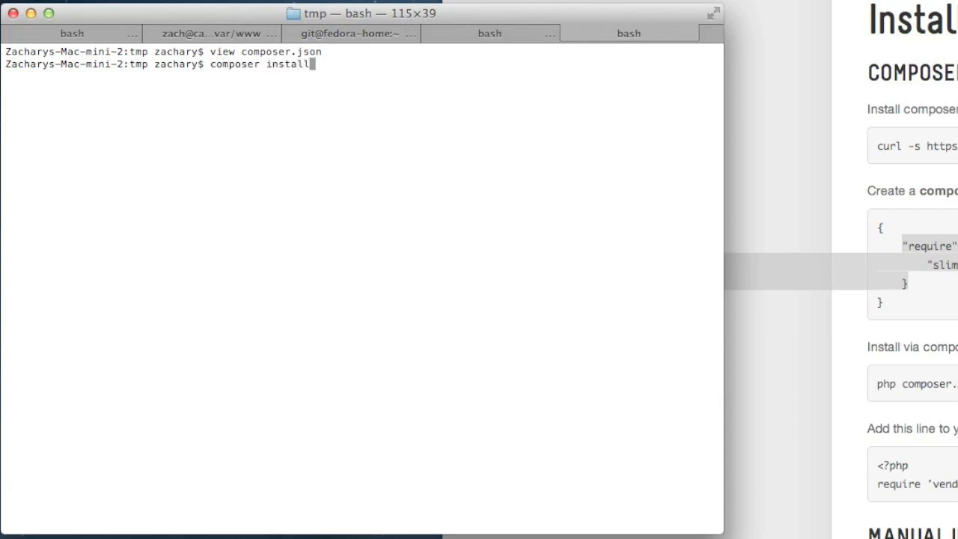
{"action": "key", "text": "Return"}
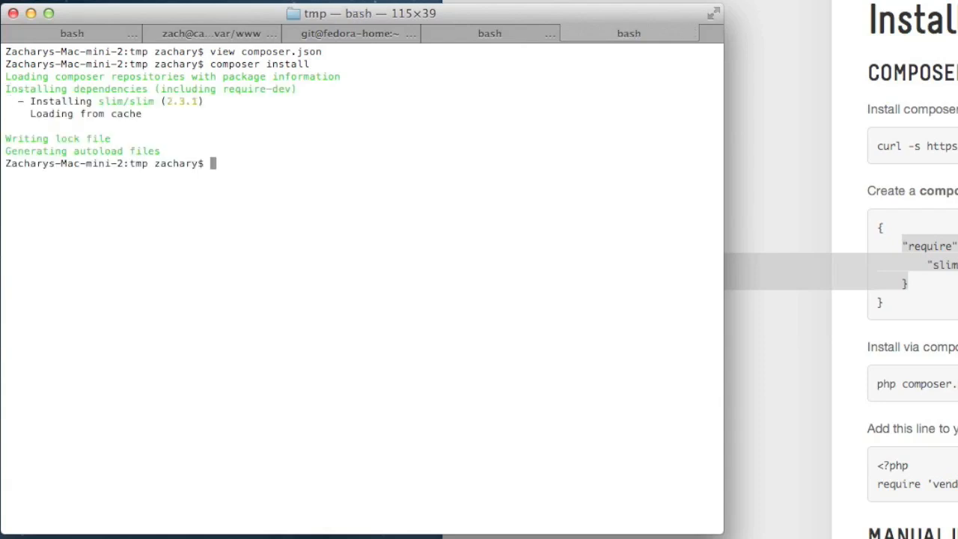
{"action": "type", "text": "composer u"}
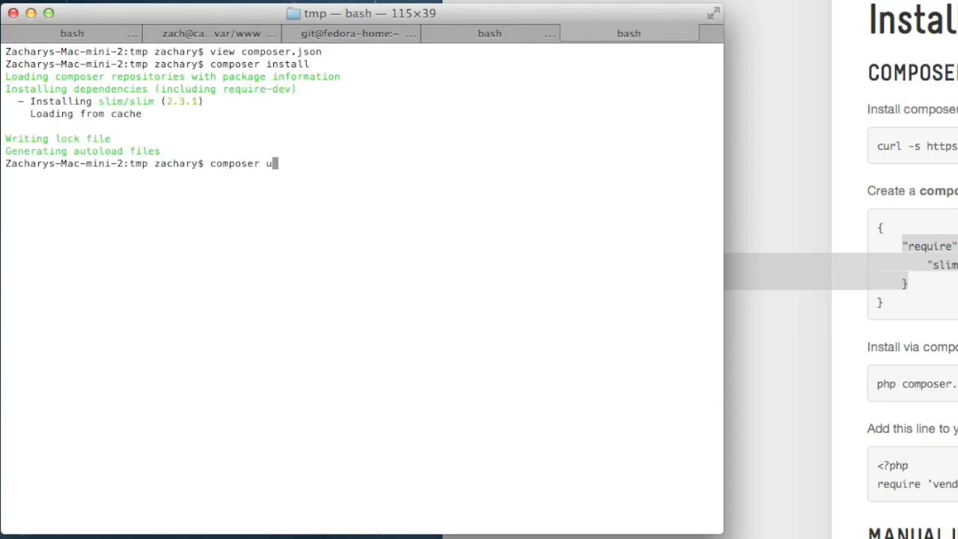
{"action": "type", "text": "pdate"}
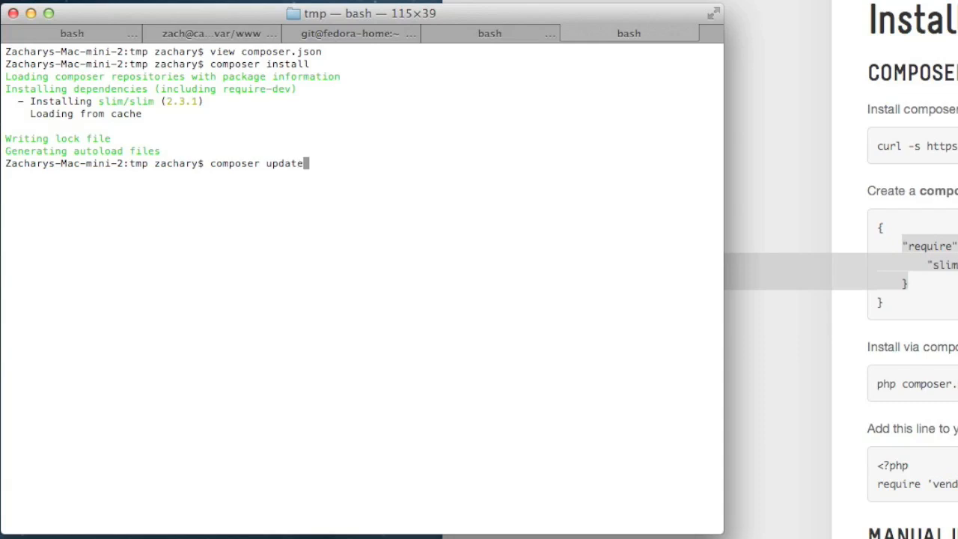
{"action": "key", "text": "Return"}
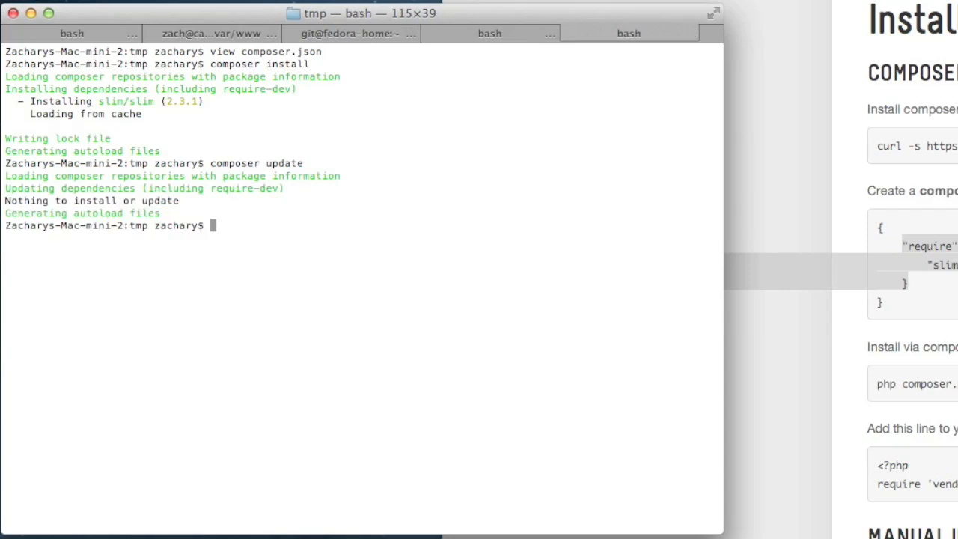
Step: Create index.php in vim starting with <?php and require "vendor/autoload.php";
{"action": "type", "text": "view index.php"}
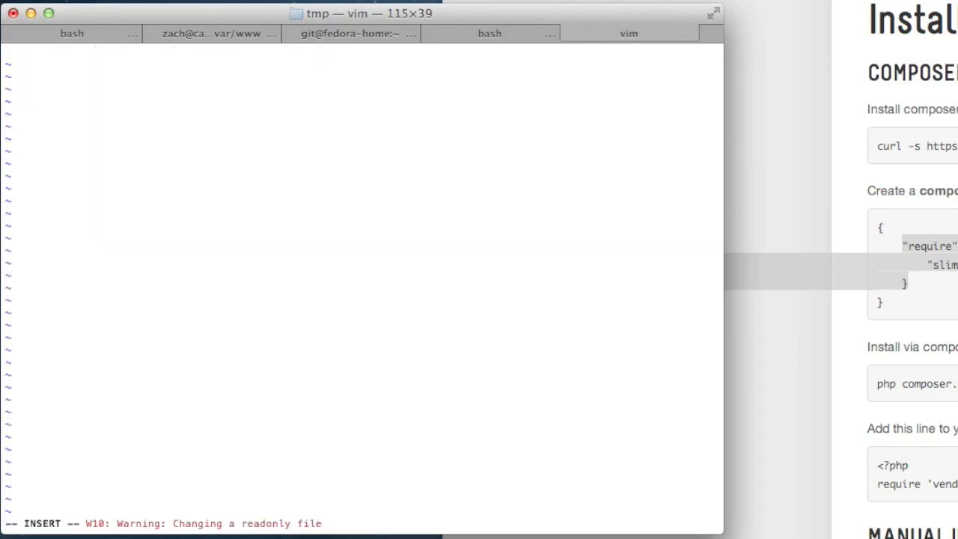
{"action": "type", "text": "<?php"}
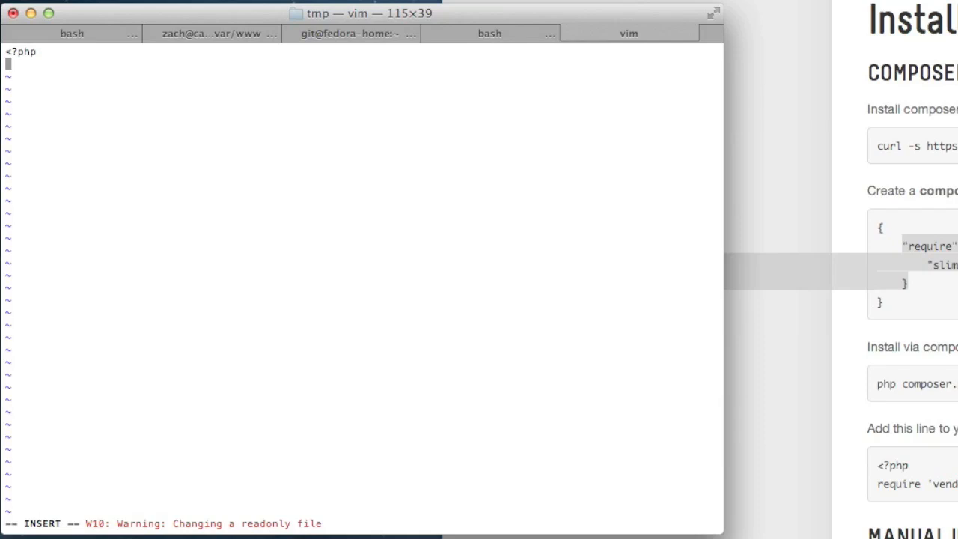
{"action": "mouse_move", "coordinate": [449, 127]}
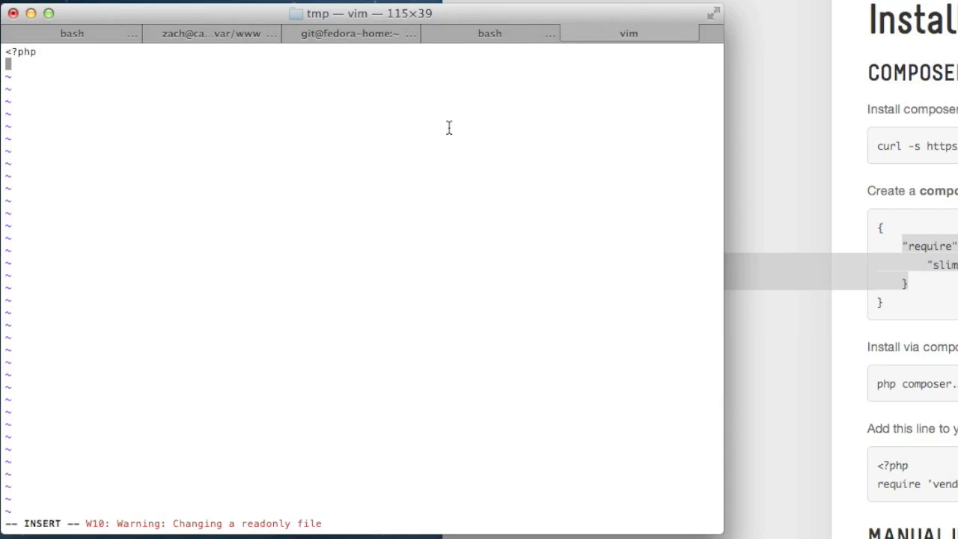
{"action": "type", "text": "require \"\""}
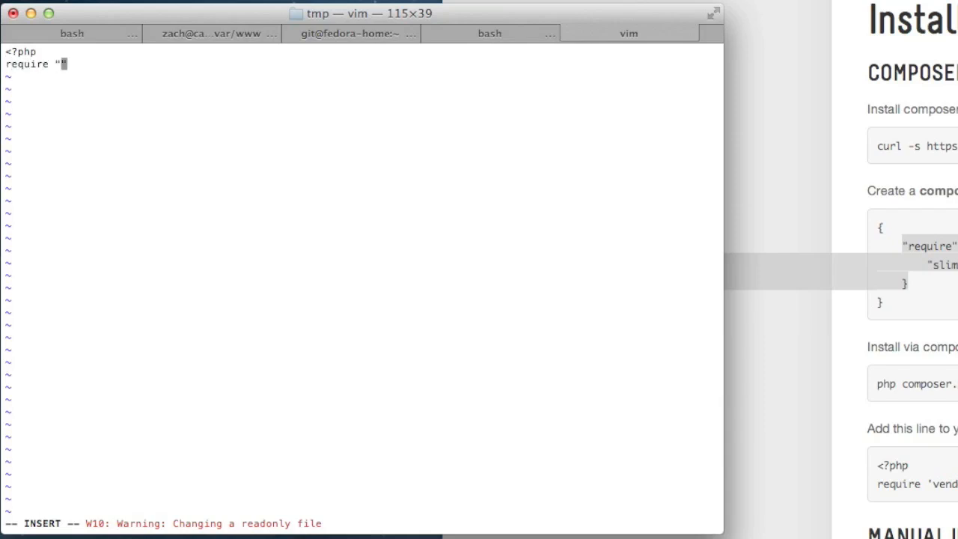
{"action": "type", "text": "vendor/"}
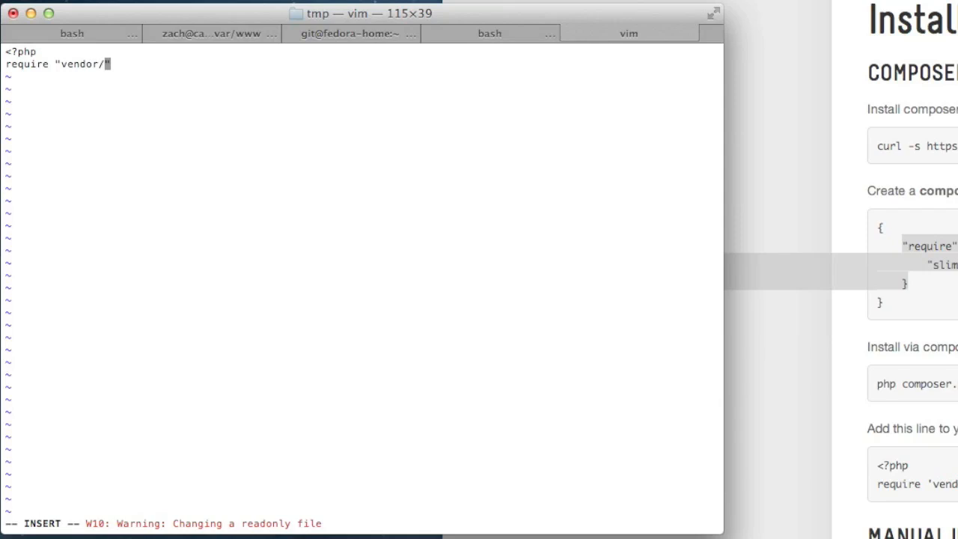
{"action": "type", "text": "autoload.p"}
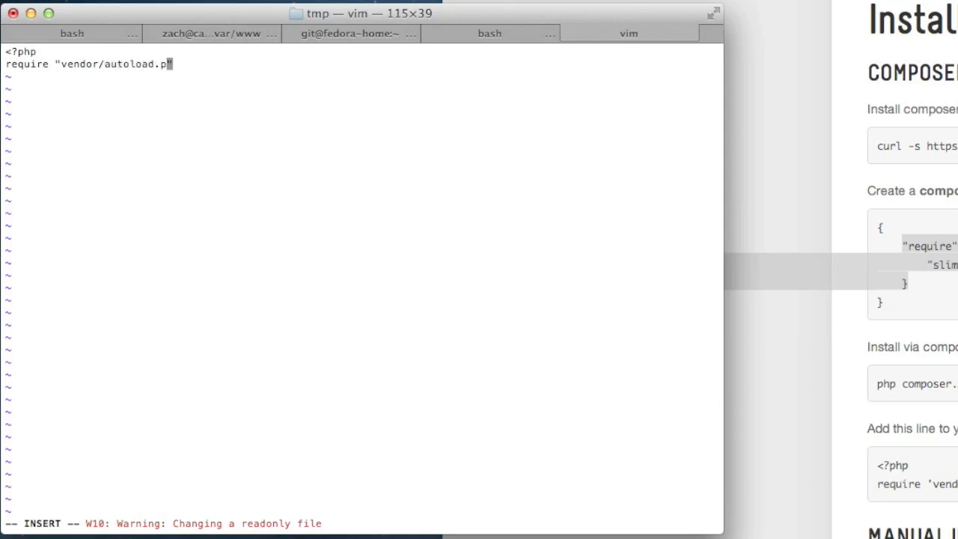
{"action": "type", "text": "hp\";"}
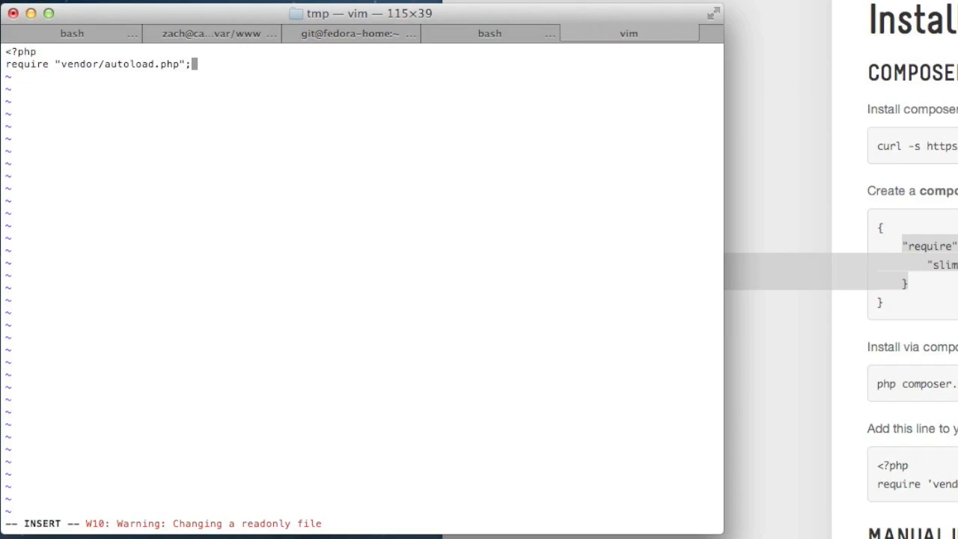
{"action": "key", "text": "Return"}
{"action": "type", "text": ":wq!"}
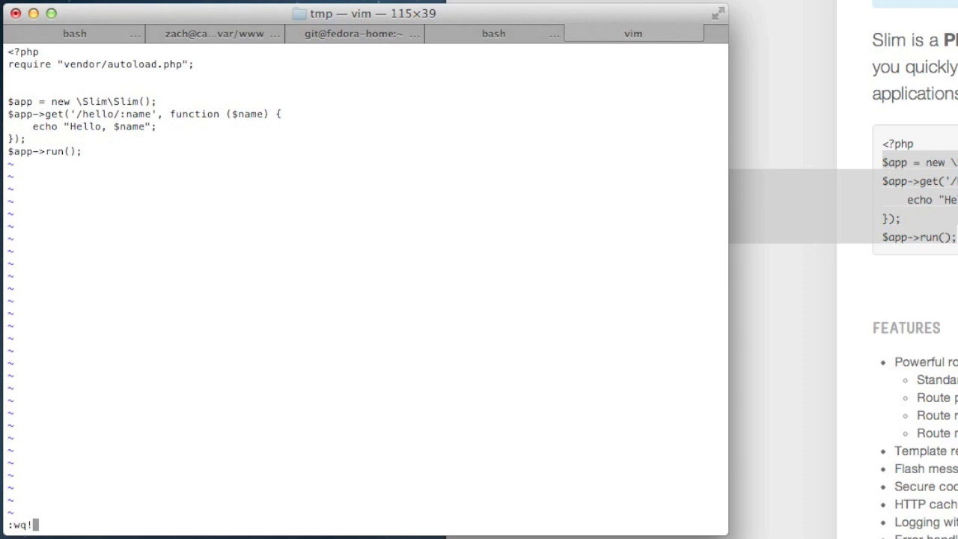
Step: Save index.php with :wq! and start the built-in server with php -S localhost:3000
{"action": "key", "text": "Return"}
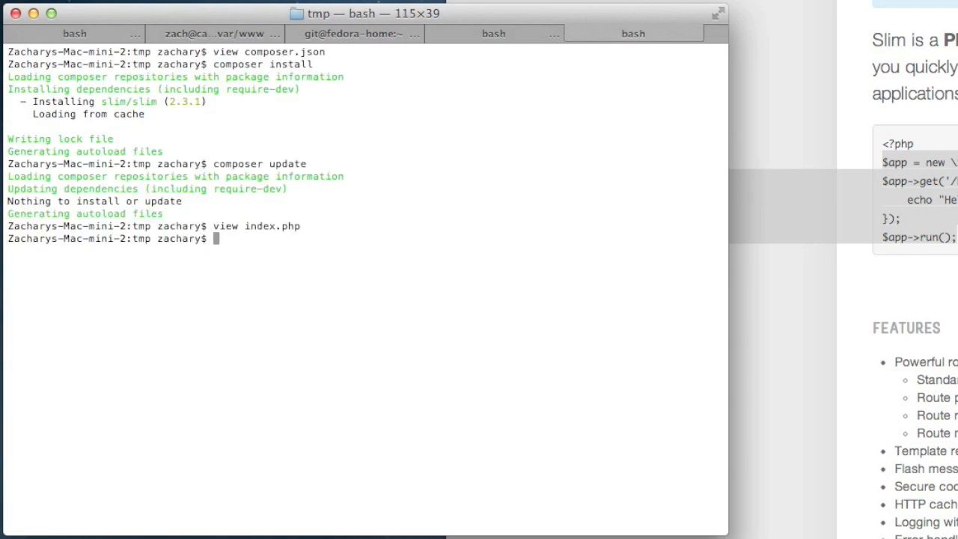
{"action": "type", "text": "php -"}
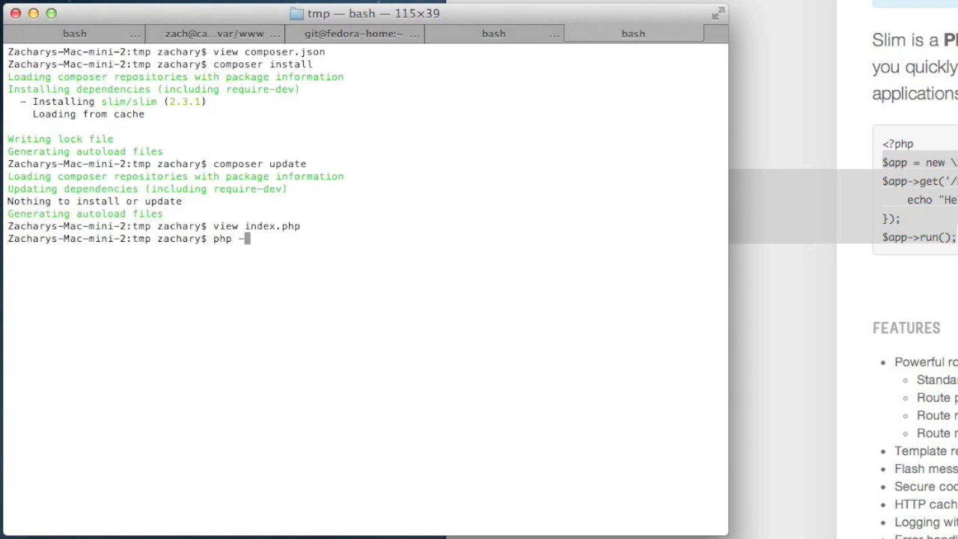
{"action": "type", "text": "S"}
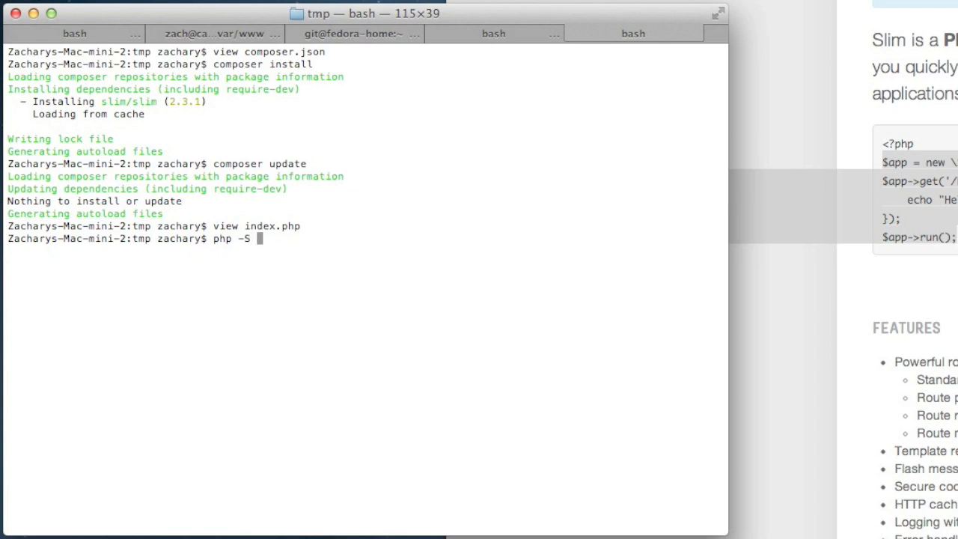
{"action": "type", "text": "localhost"}
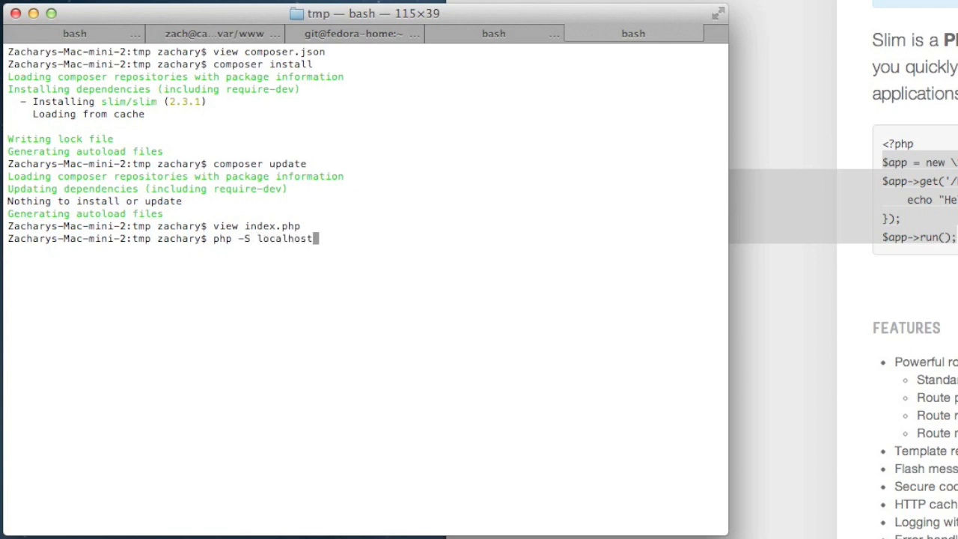
{"action": "type", "text": ":3000"}
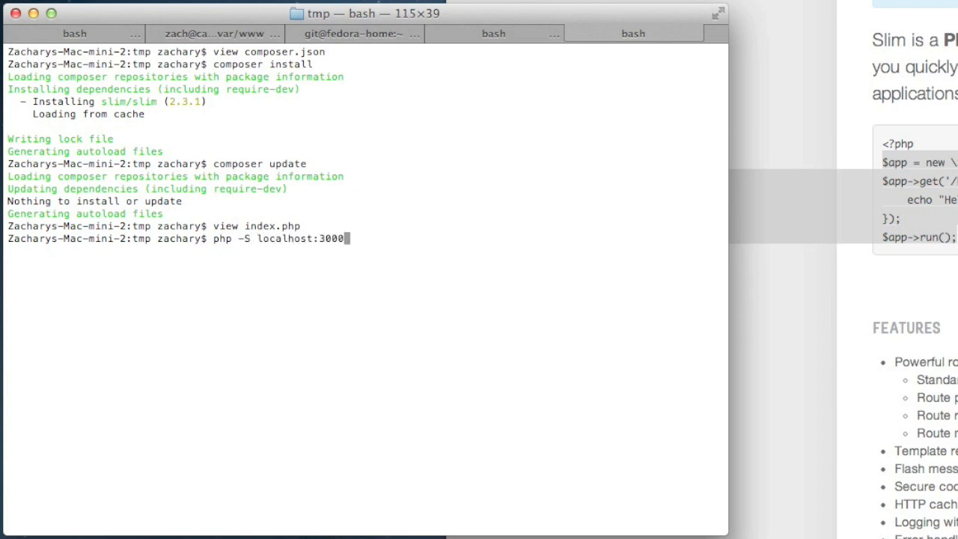
{"action": "key", "text": "Return"}
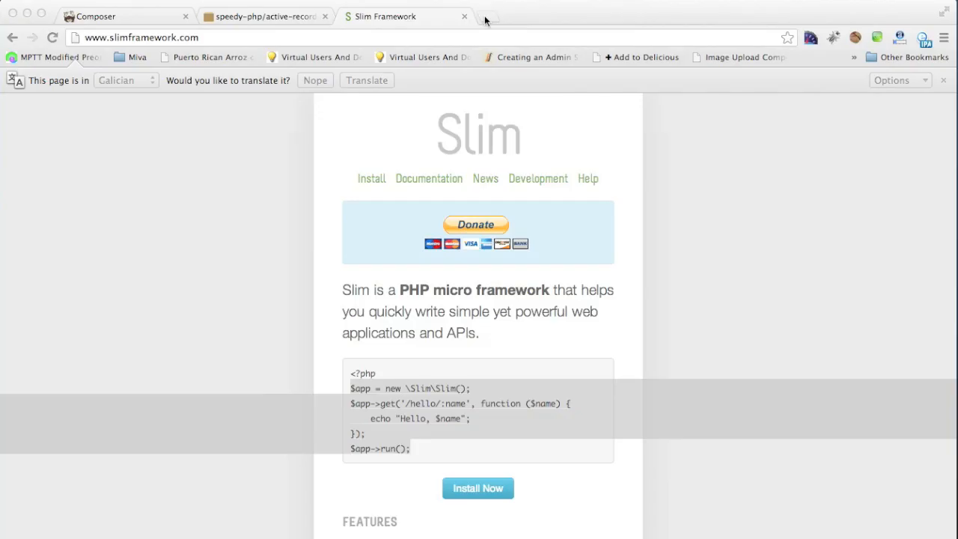
Step: Load the local server address in a new Chrome tab
{"action": "type", "text": "localhost:9000"}
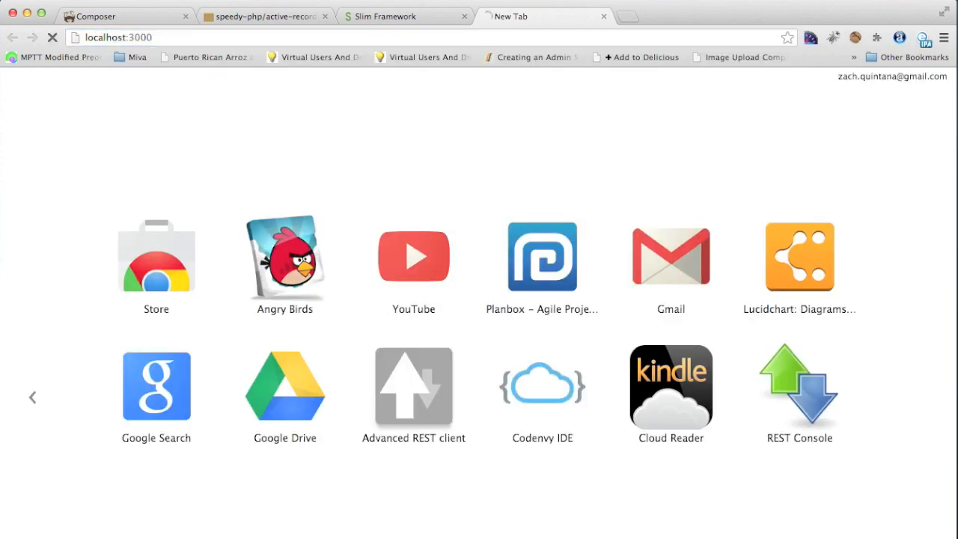
{"action": "key", "text": "Return"}
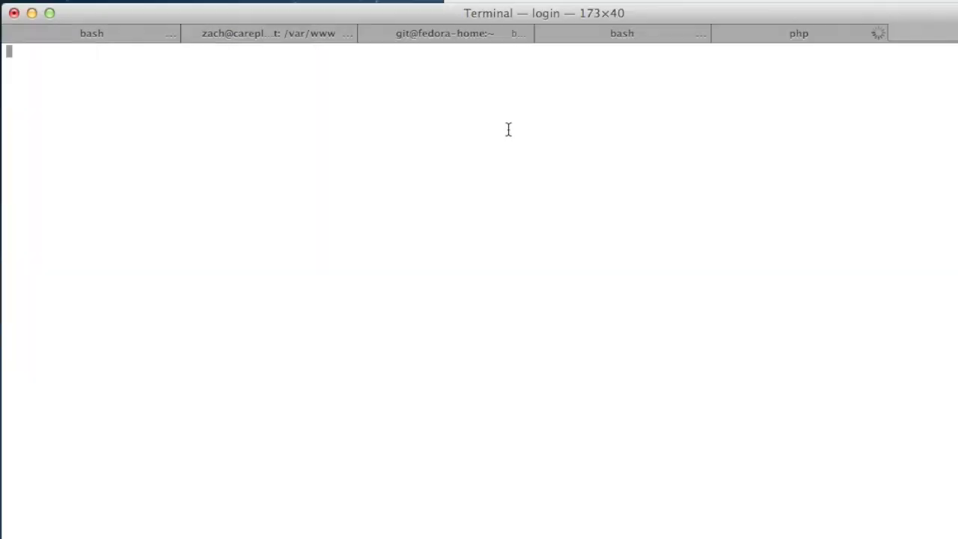
Step: Run the view command in a fresh Terminal tab to launch vim in the project folder
{"action": "left_click", "coordinate": [91, 32]}
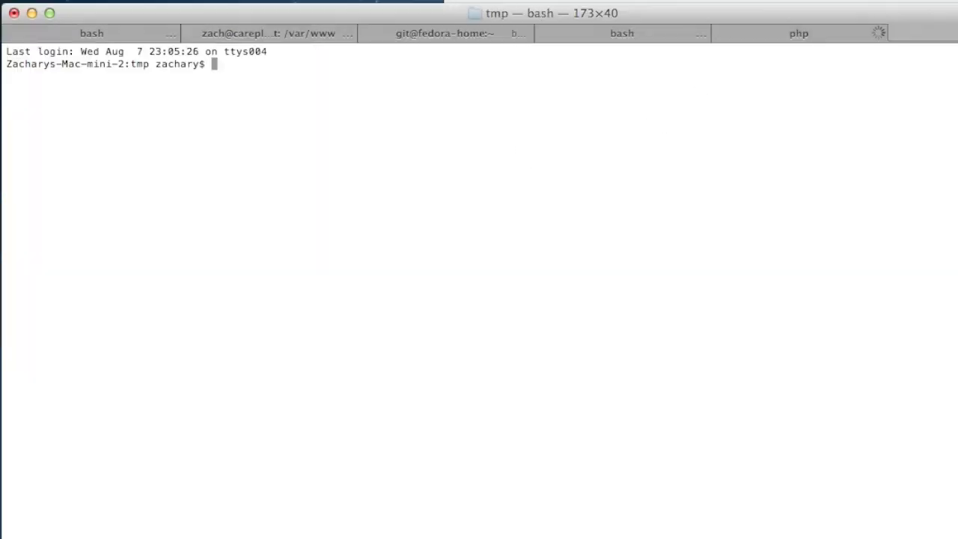
{"action": "type", "text": "view"}
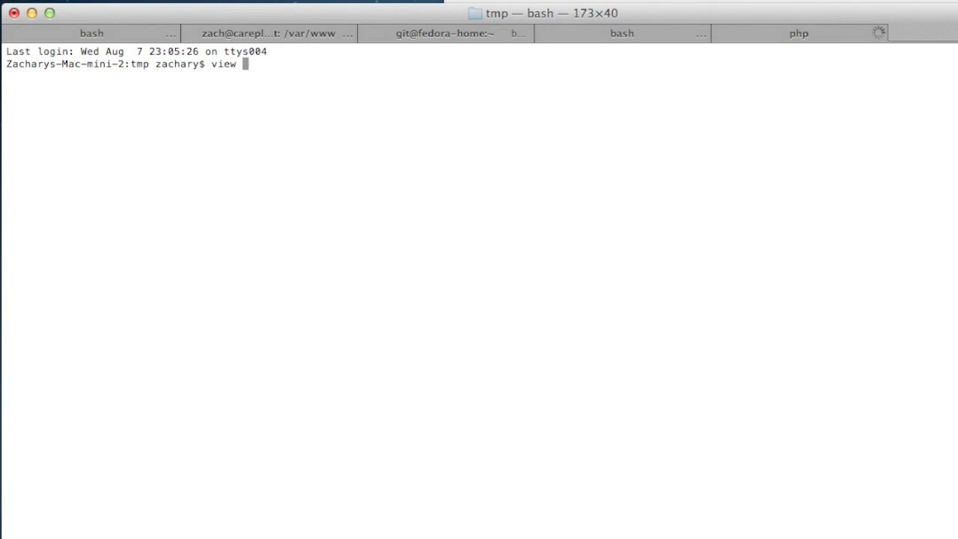
{"action": "key", "text": "Return"}
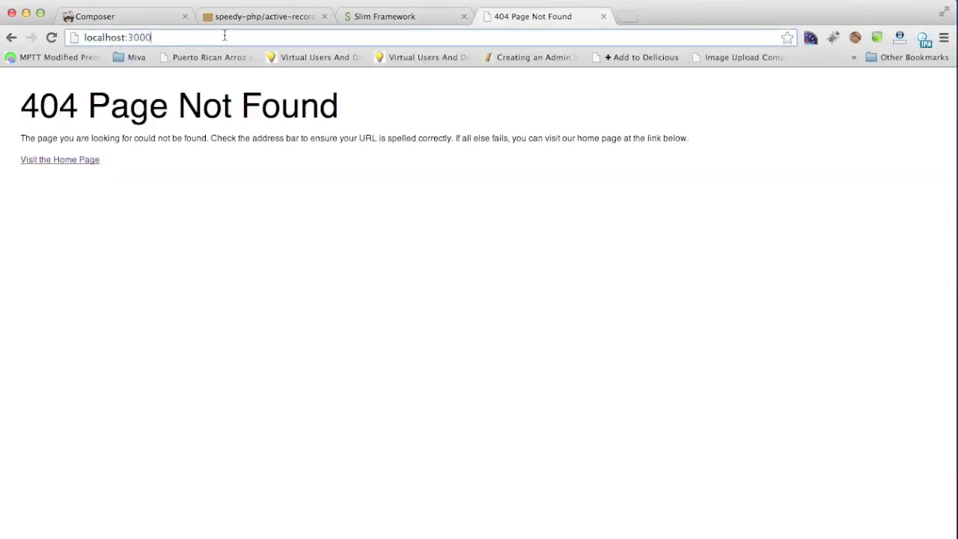
Step: Load localhost:3000/hello/Zach in Chrome so the page shows 'Hello, Zach'
{"action": "type", "text": "/hello/word"}
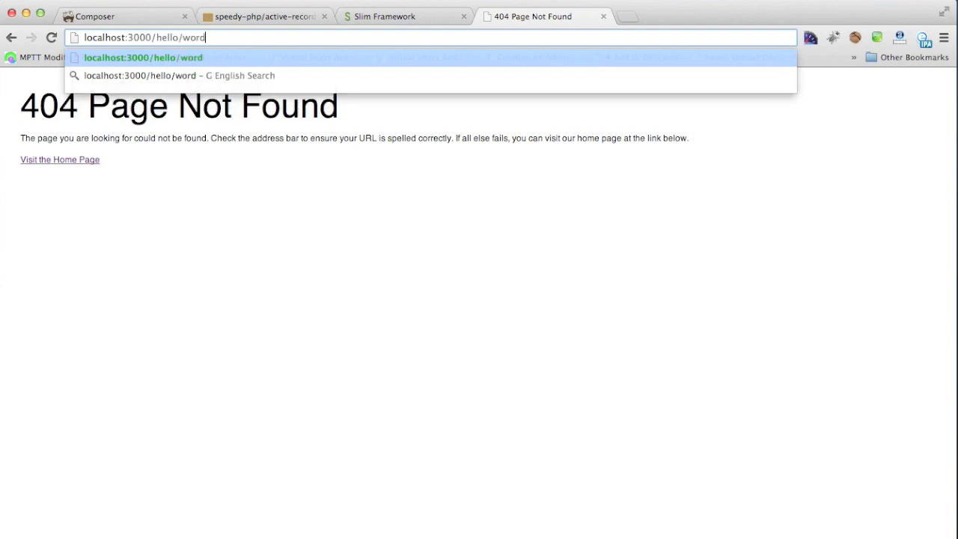
{"action": "type", "text": "Zach"}
{"action": "key", "text": "Return"}
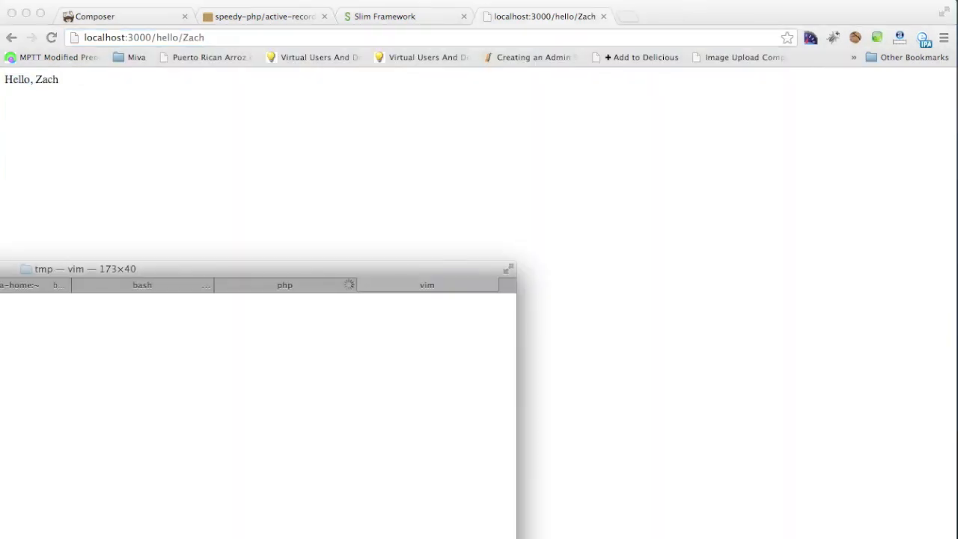
Step: Quit the vim session in the small Terminal window, returning to the bash shell
{"action": "left_click", "coordinate": [426, 284]}
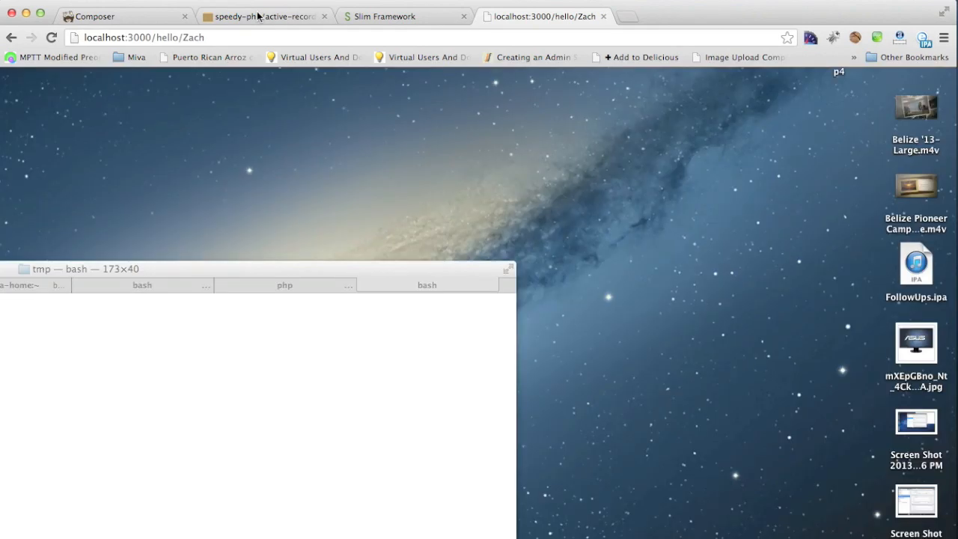
Step: Switch Chrome to the speedy-php/active-record Packagist package page
{"action": "left_click", "coordinate": [262, 15]}
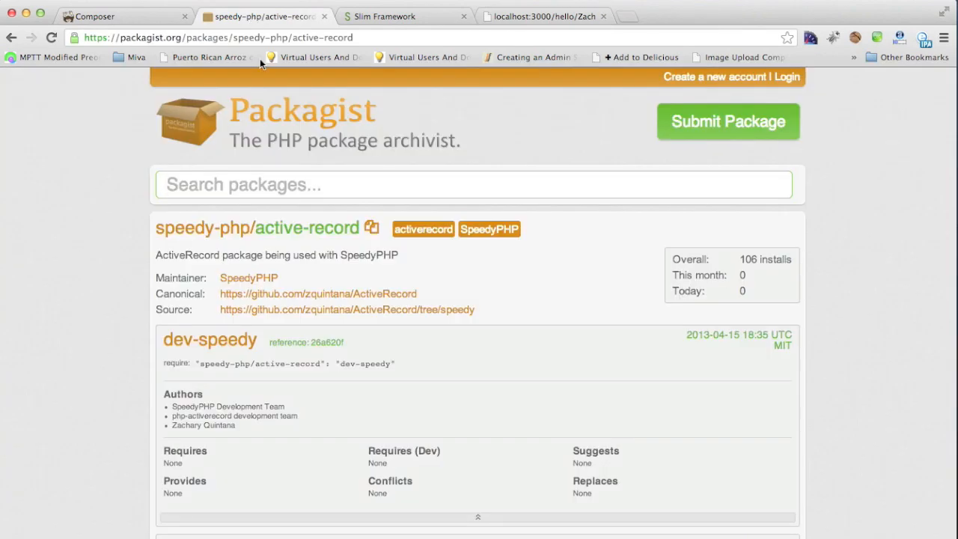
{"action": "mouse_move", "coordinate": [282, 121]}
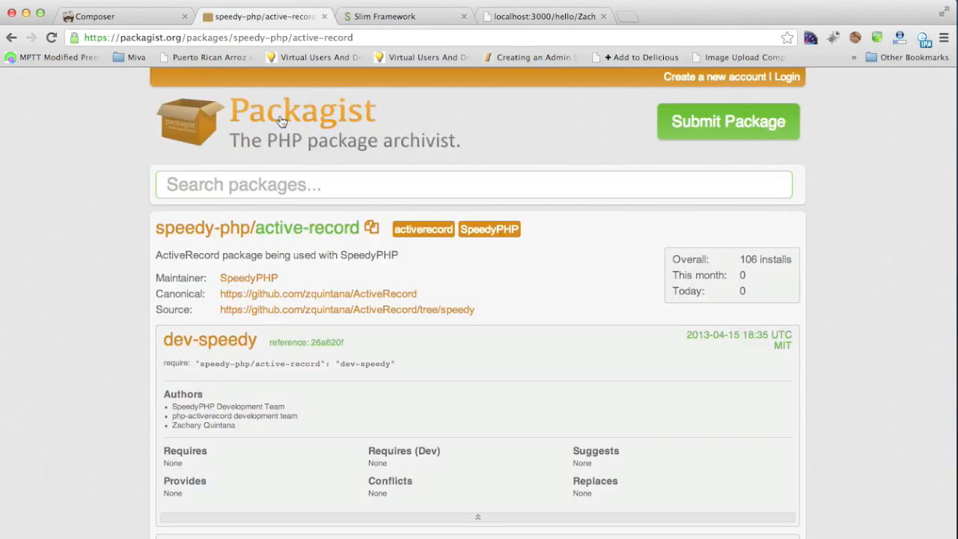